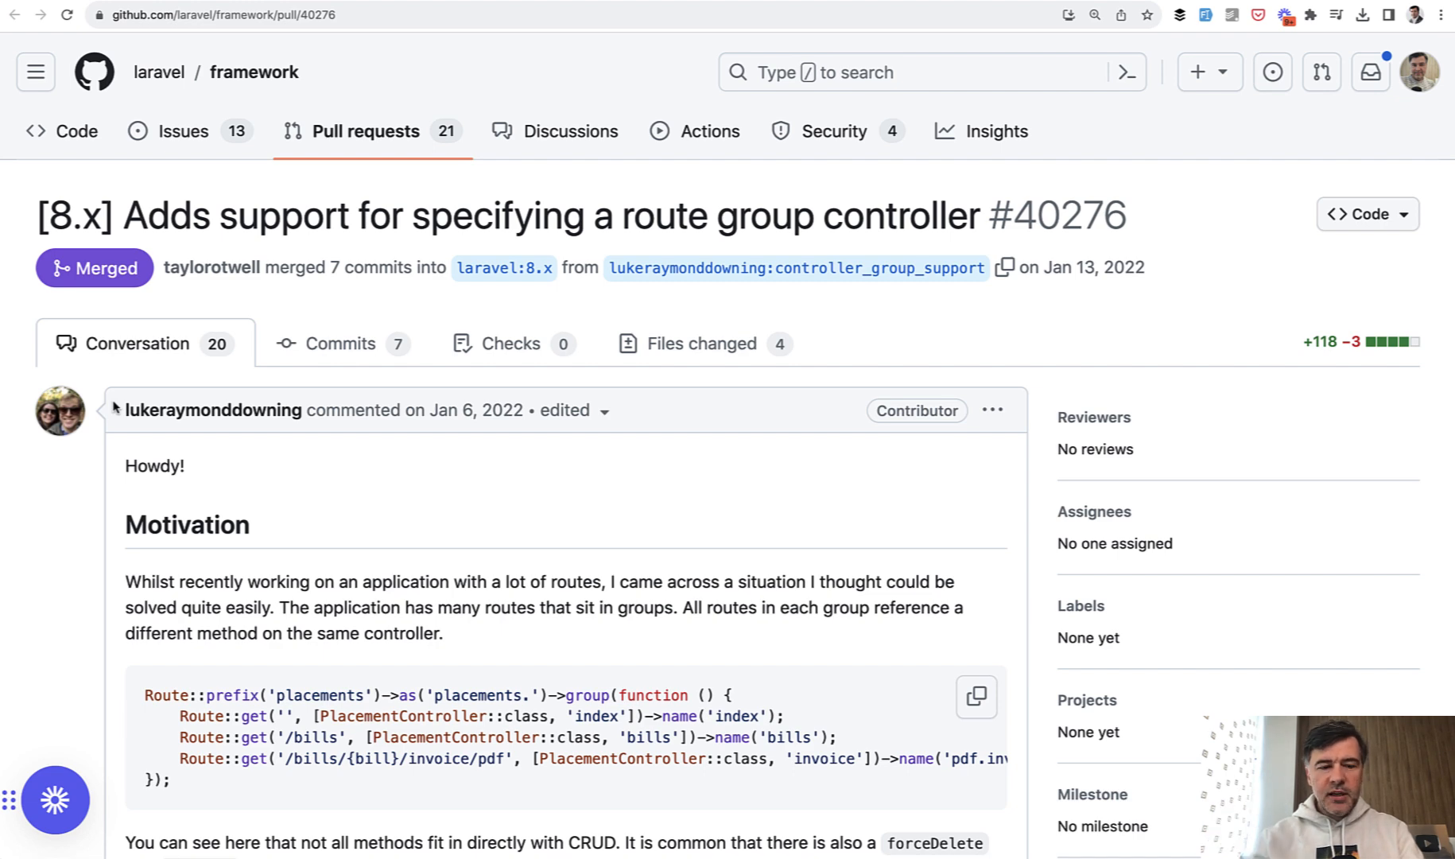
Read PR #40276's Motivation and Solution sections, highlighting the word 'index' in the new syntax example.
scroll(down, 3)
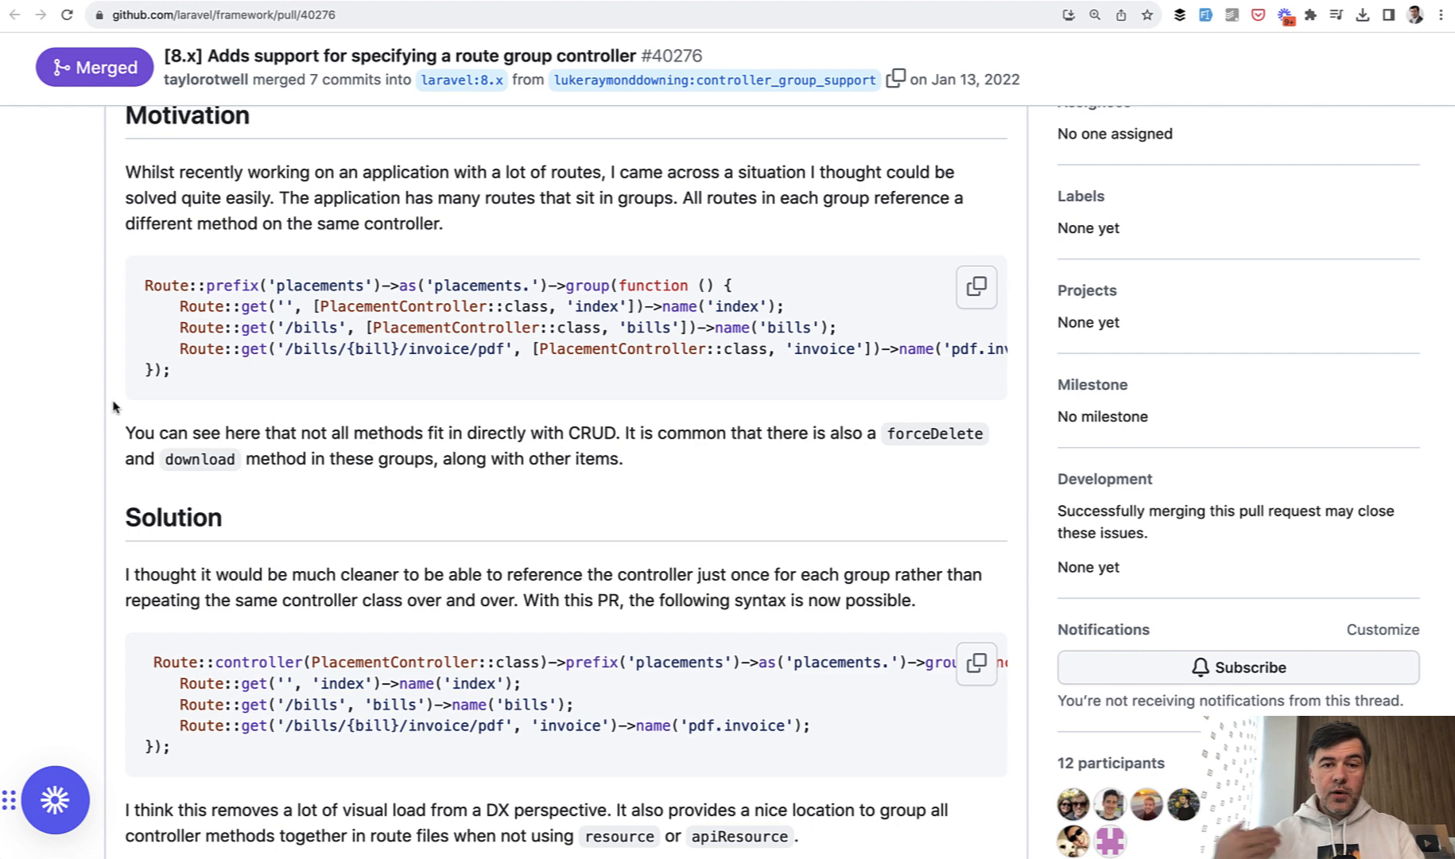
mouse_move(252, 425)
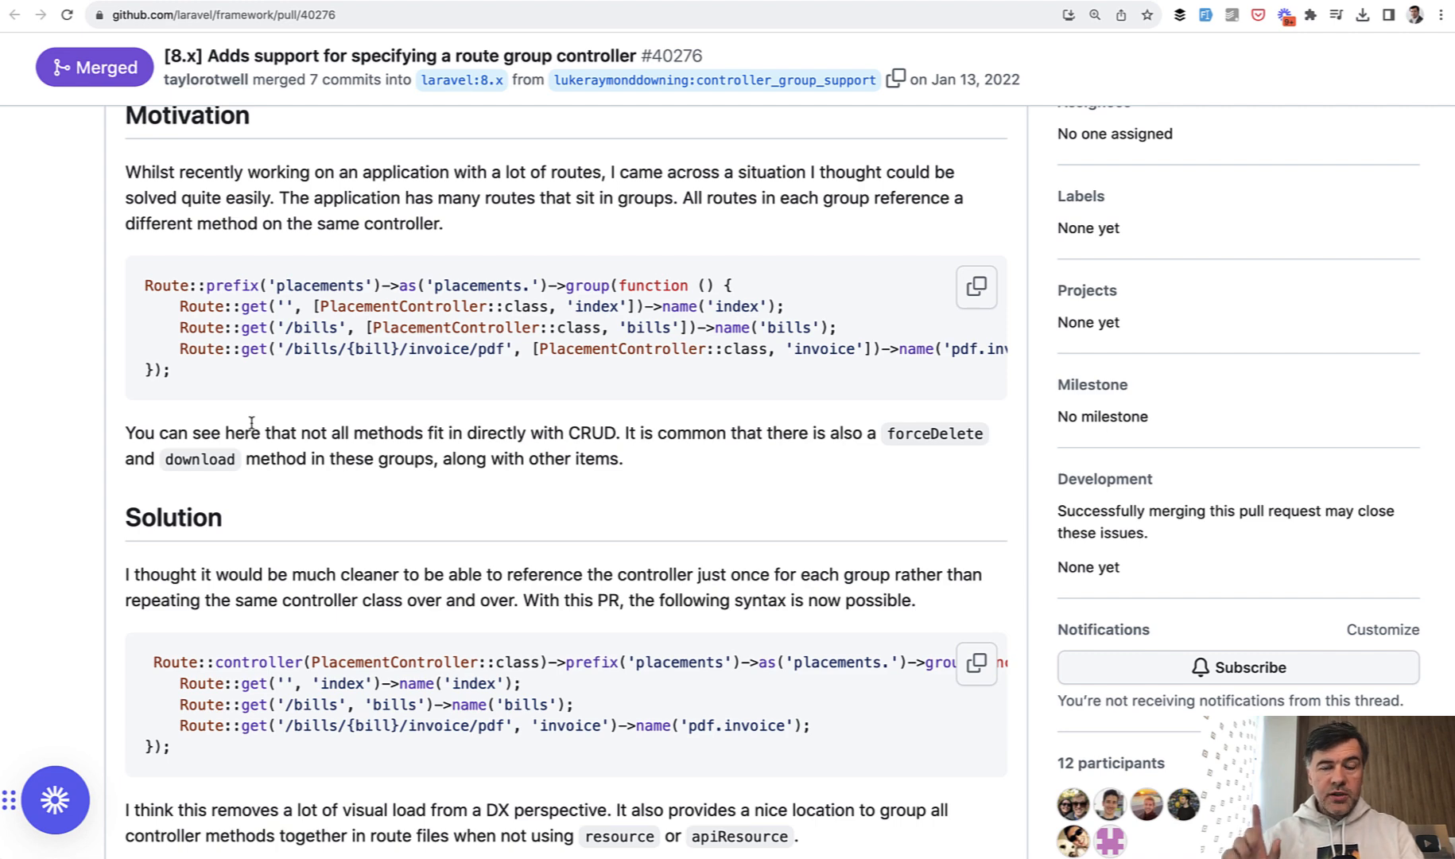
mouse_move(197, 324)
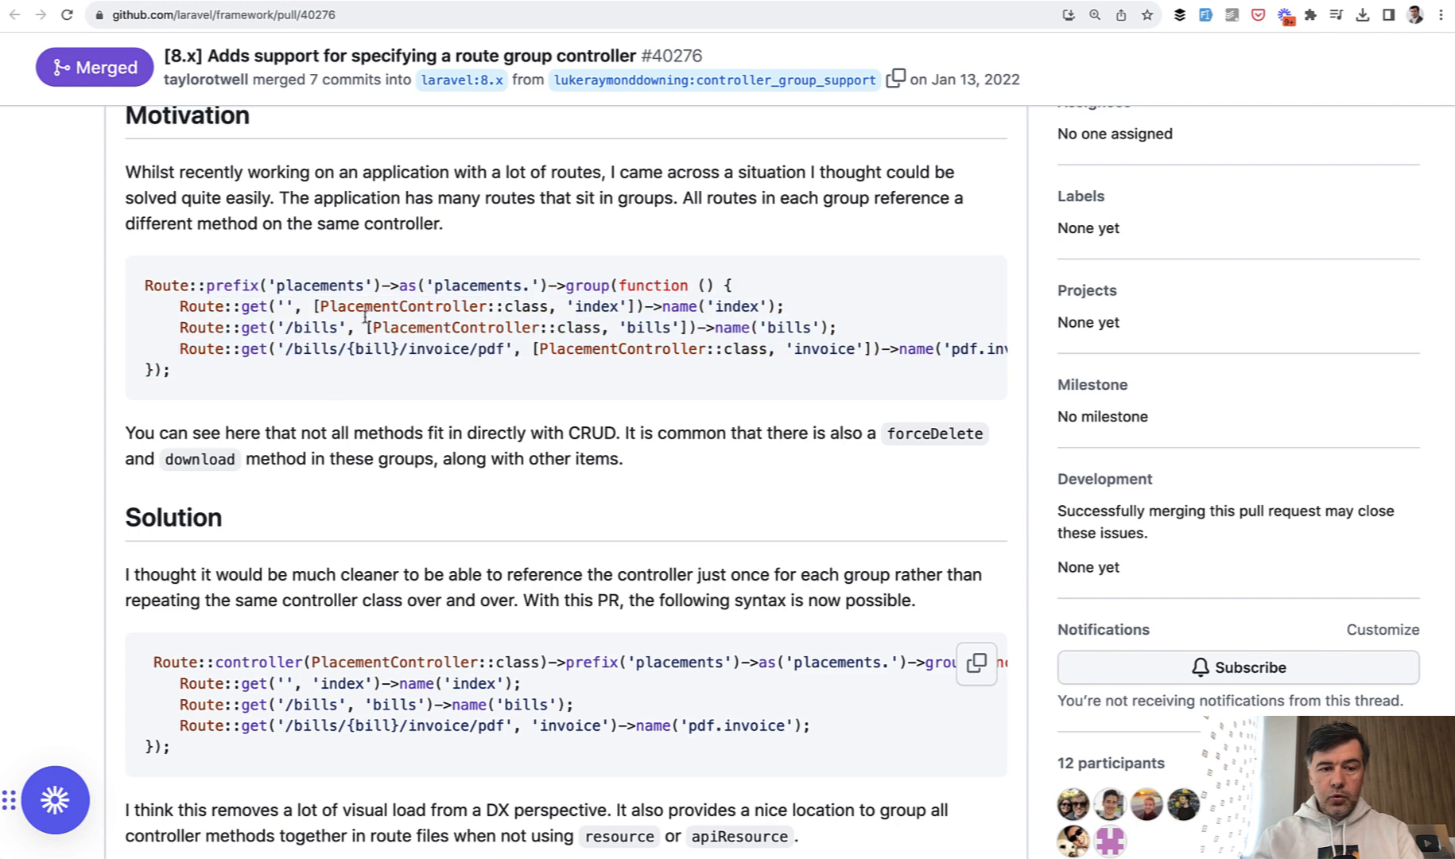
scroll(down, 3)
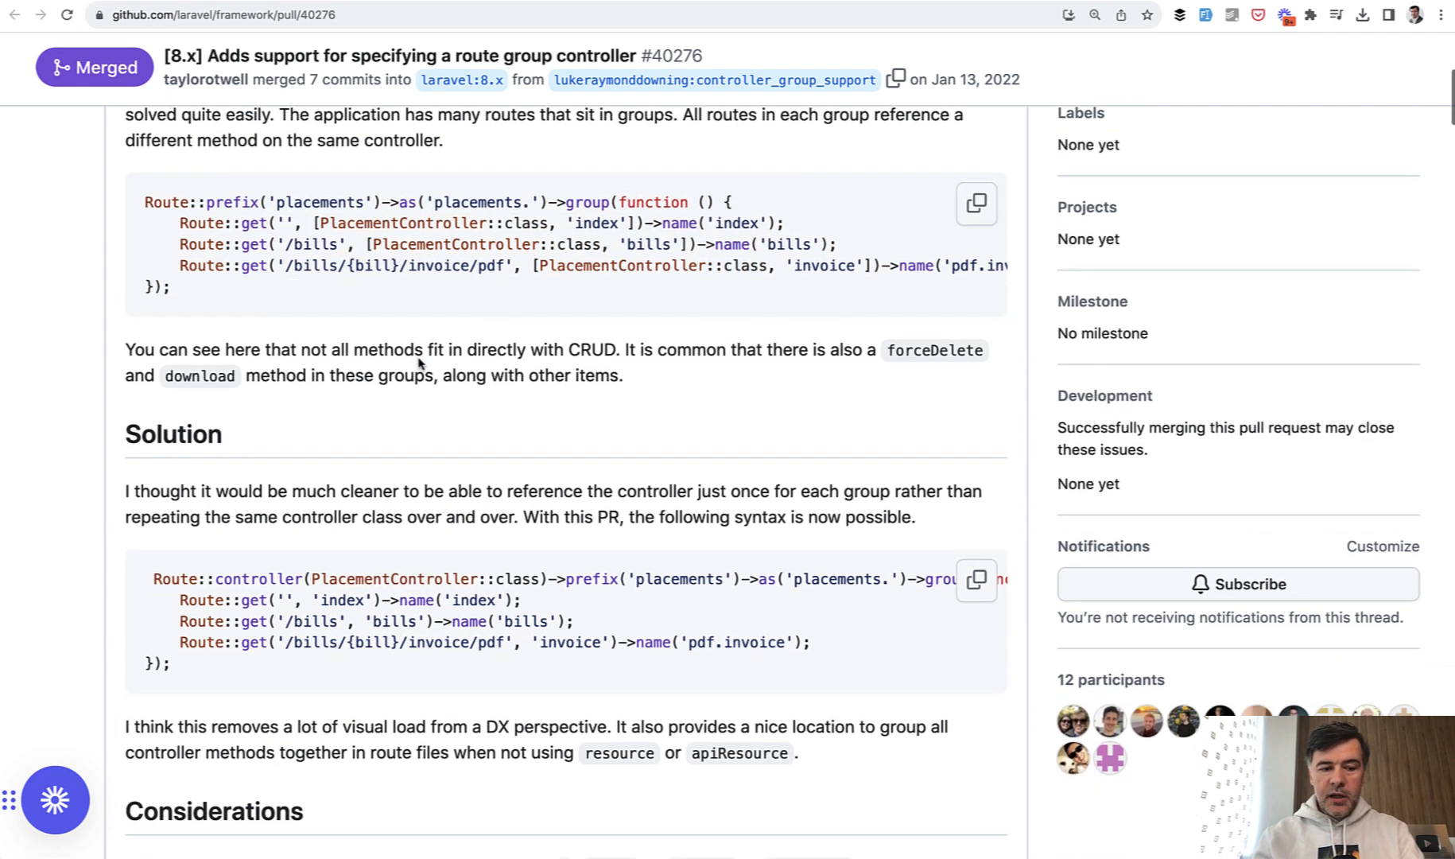
scroll(down, 3)
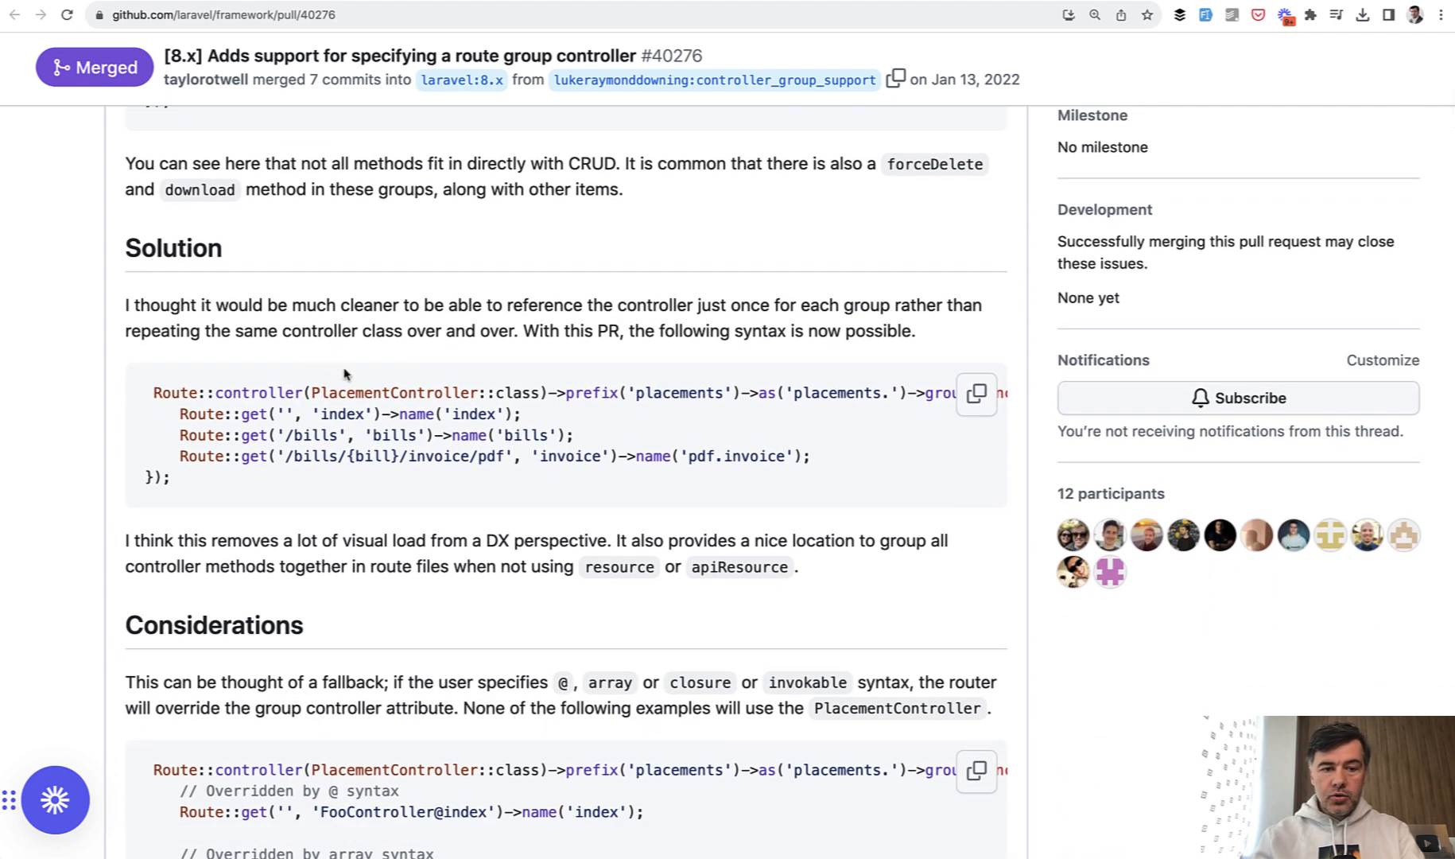
double_click(399, 393)
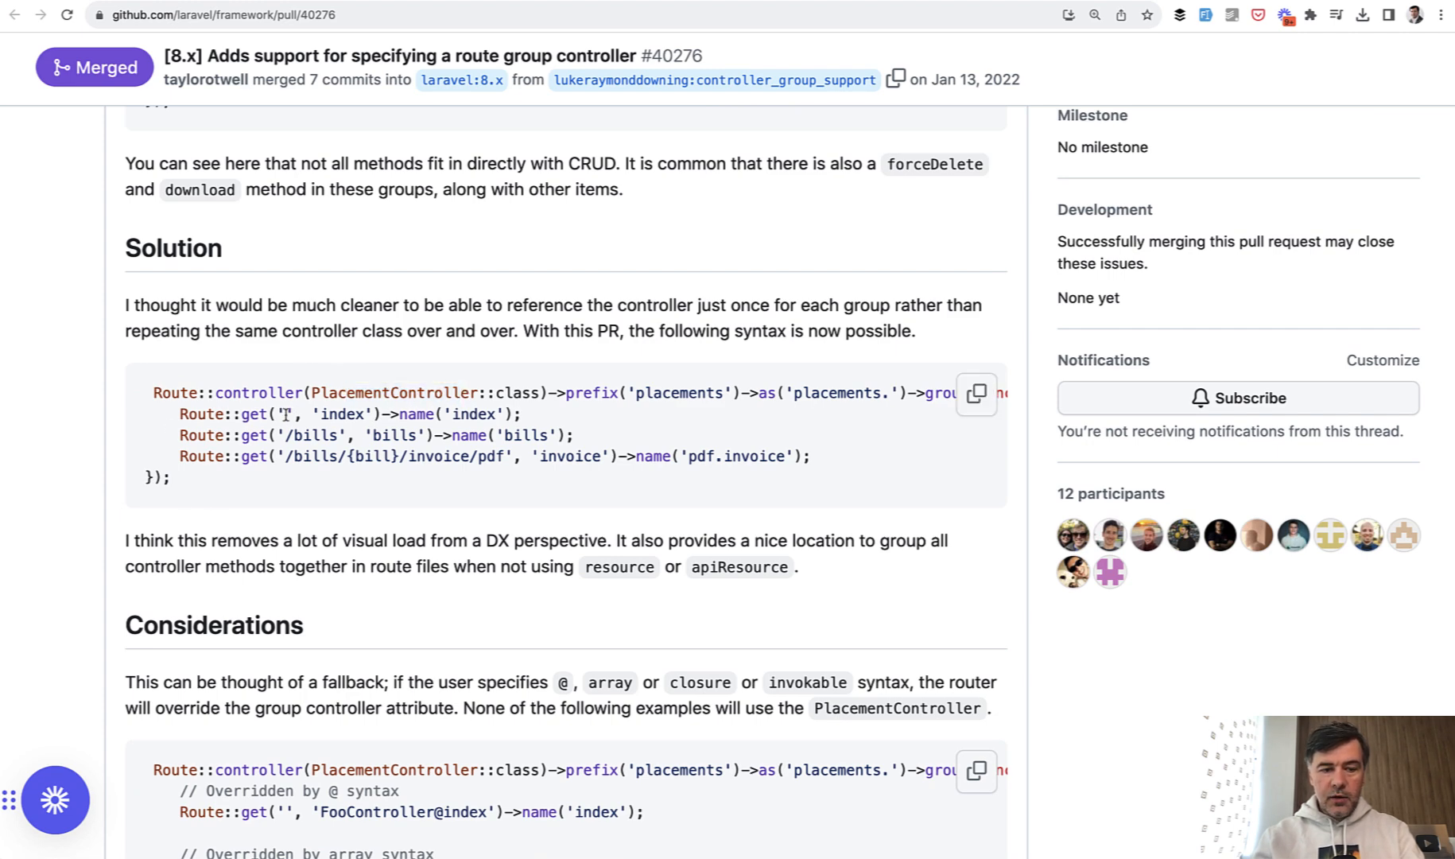
double_click(345, 414)
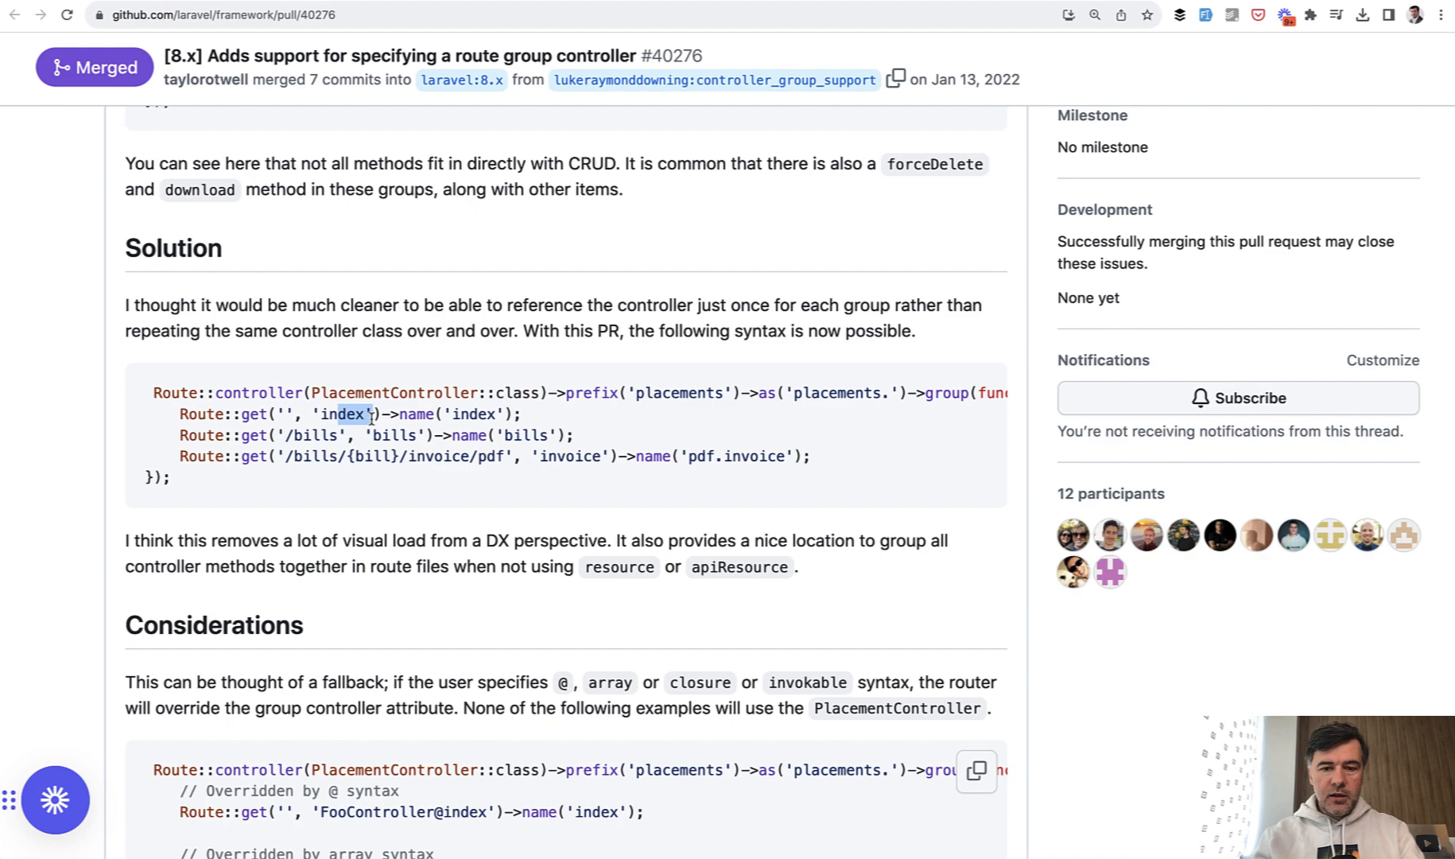
scroll(up, 3)
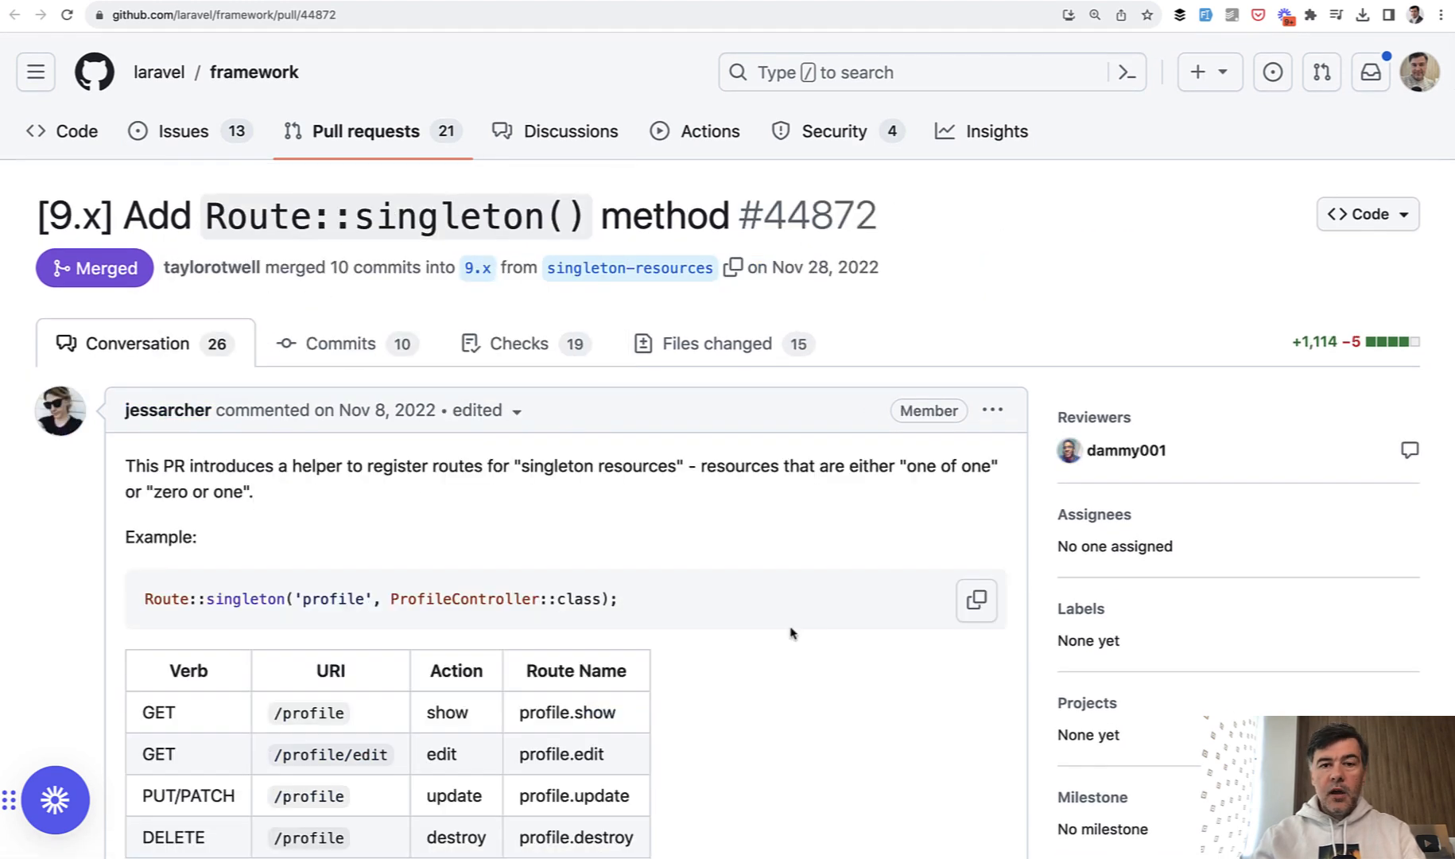
Scroll through PR #44872's description, reviewing the singleton routes table and the only/except options.
scroll(down, 3)
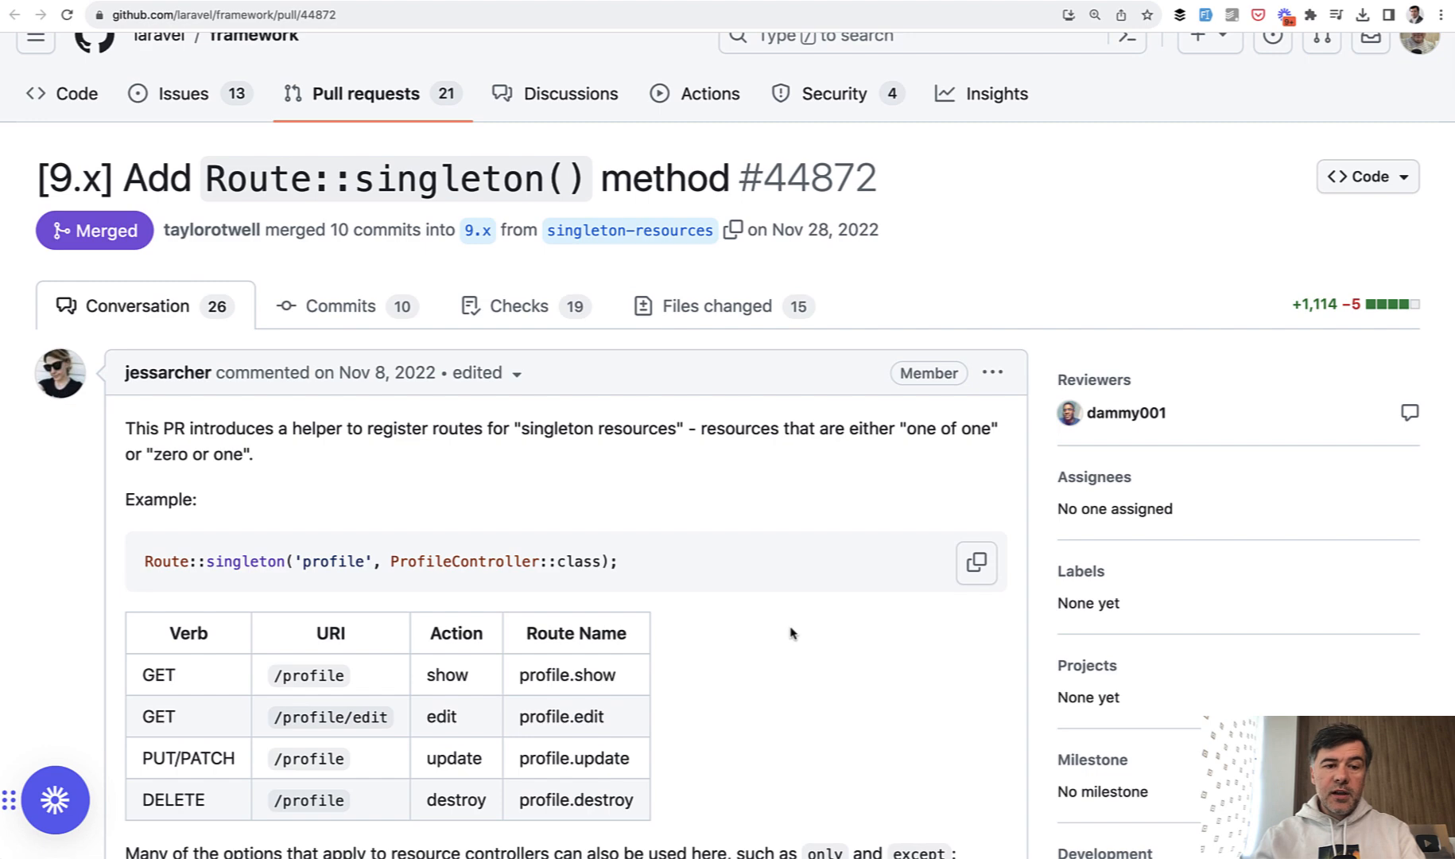
mouse_move(168, 373)
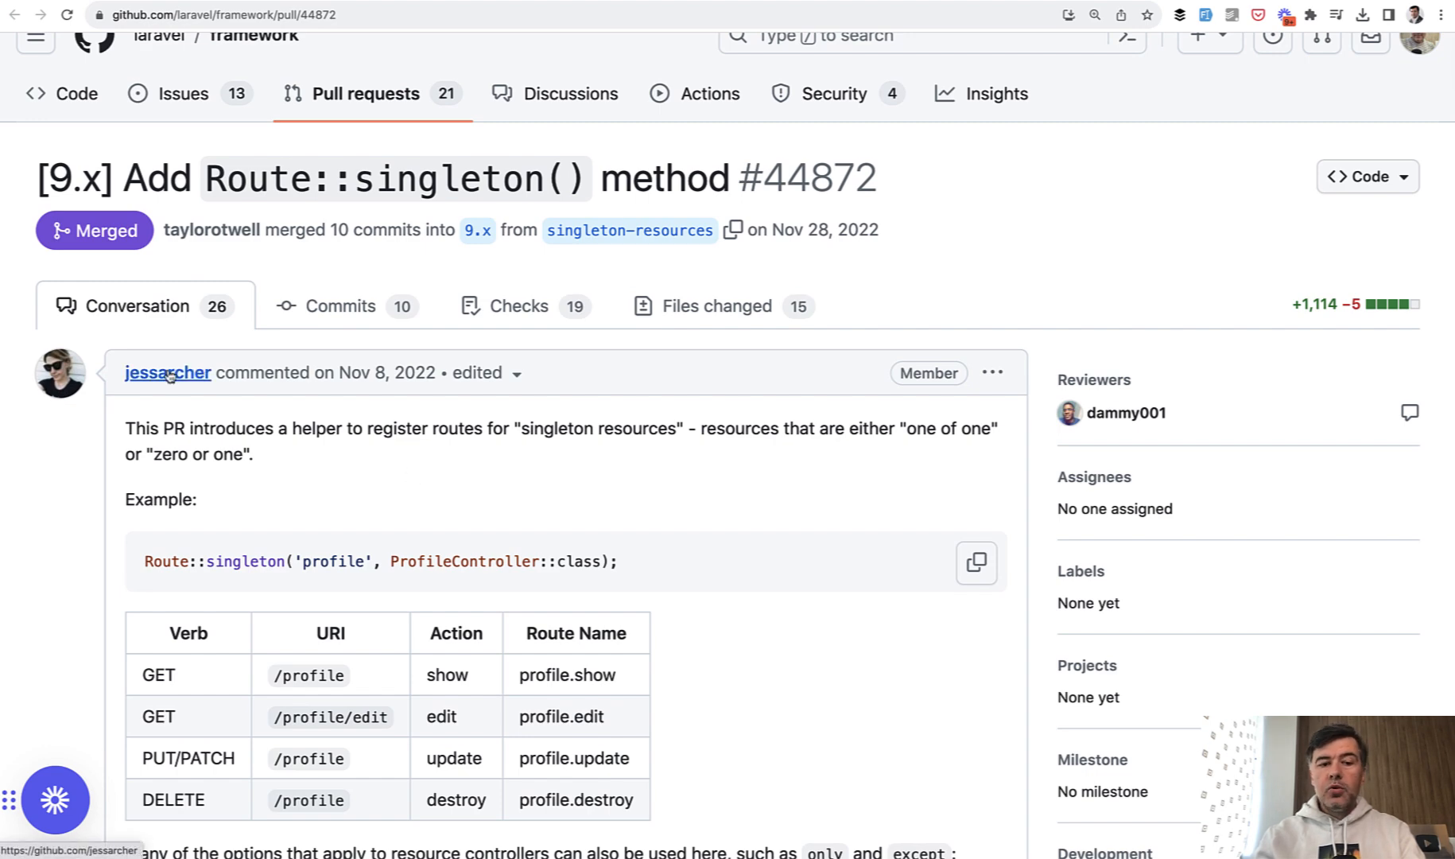
mouse_move(497, 551)
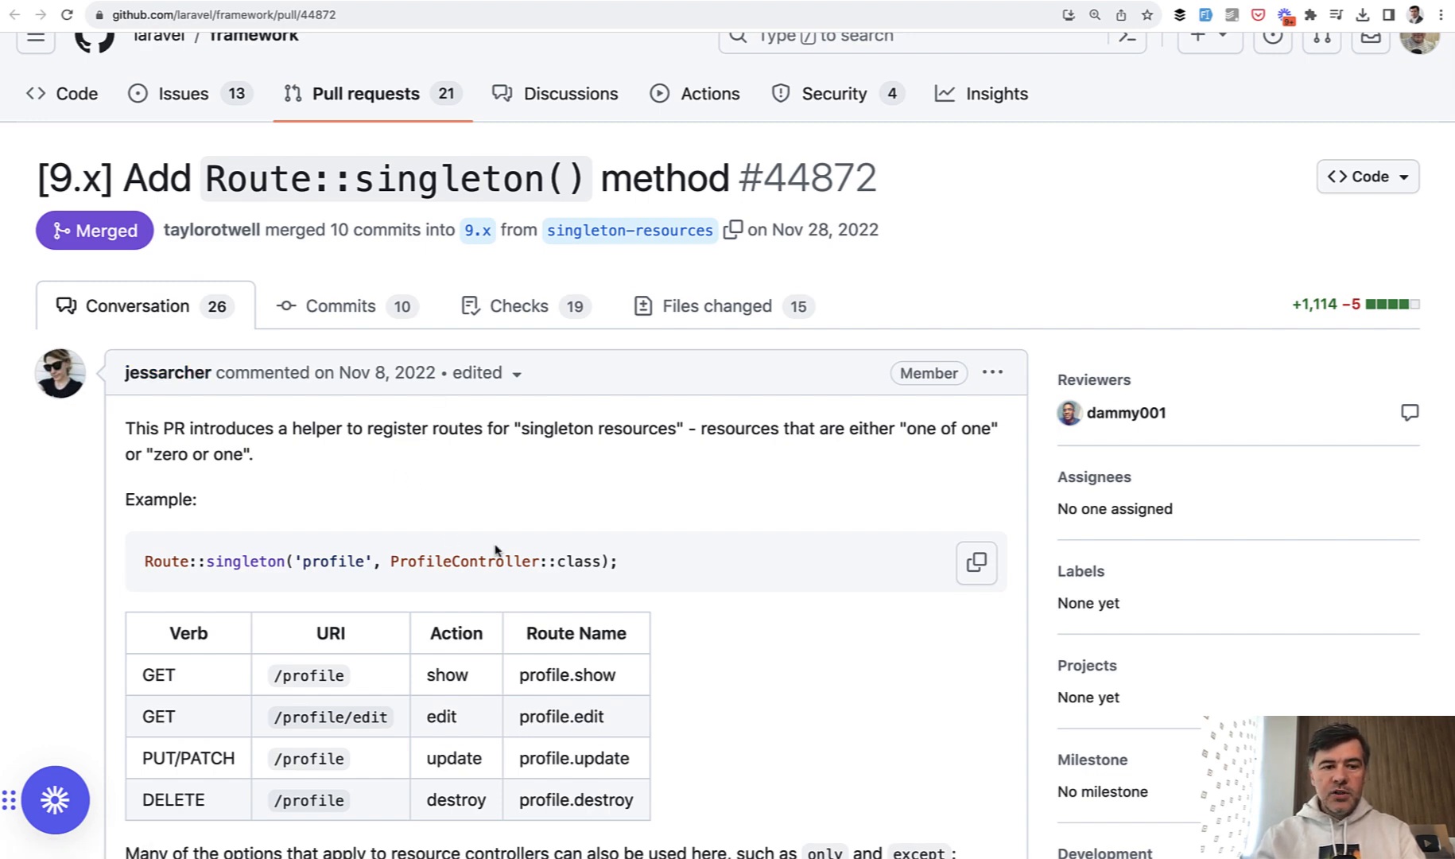
scroll(down, 3)
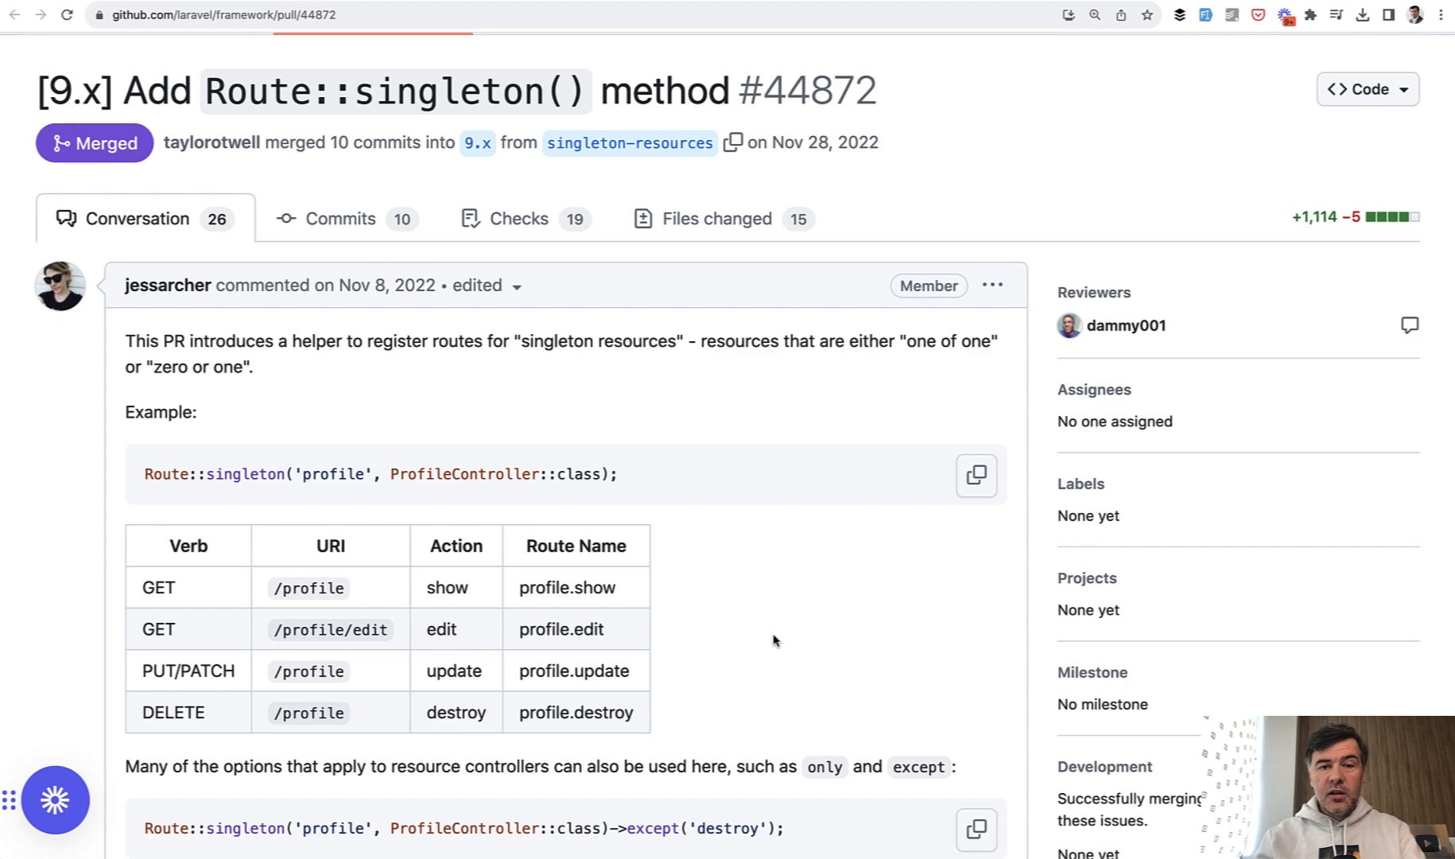
mouse_move(346, 390)
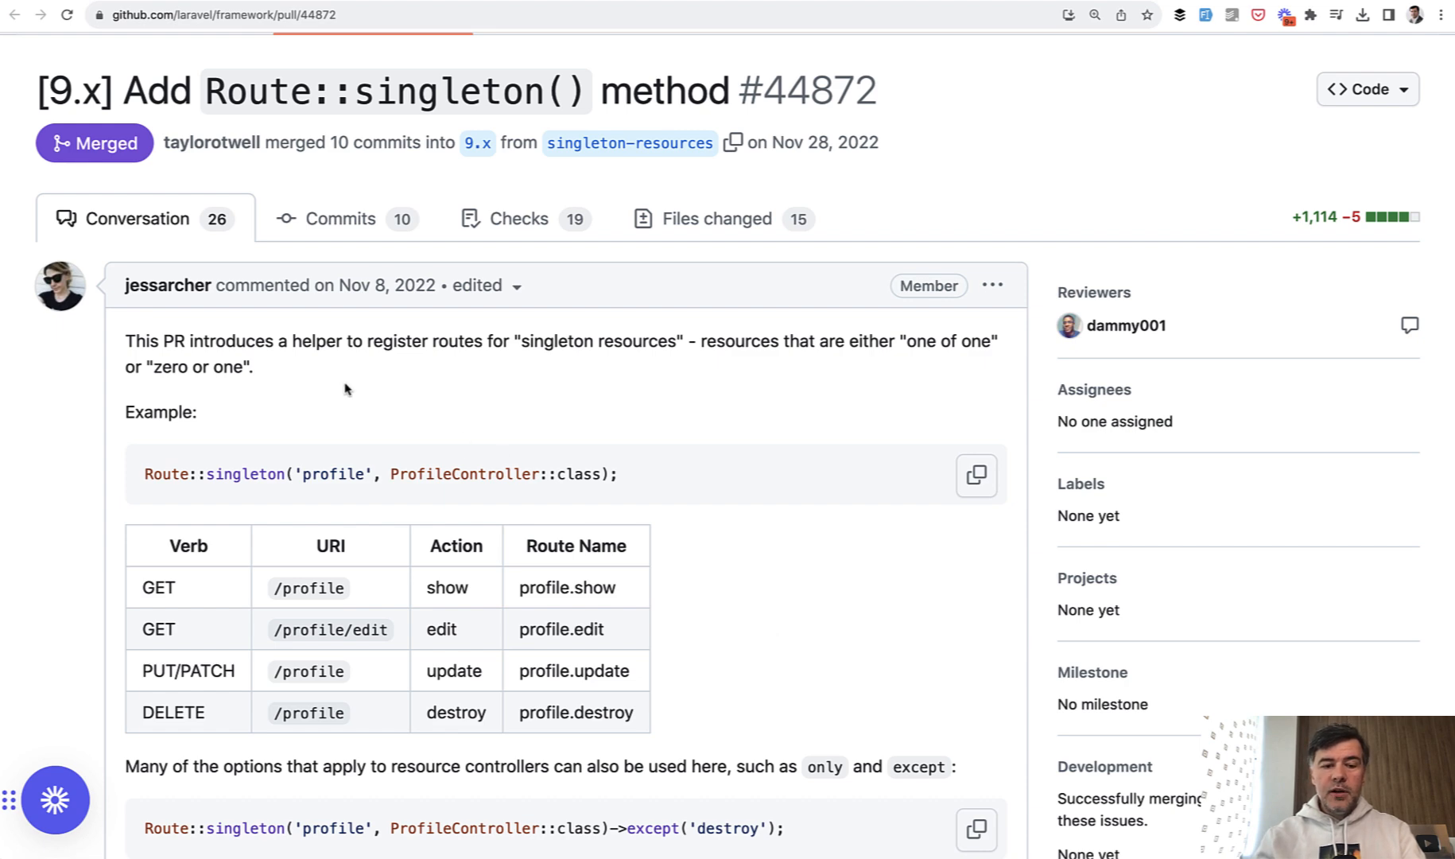
mouse_move(363, 452)
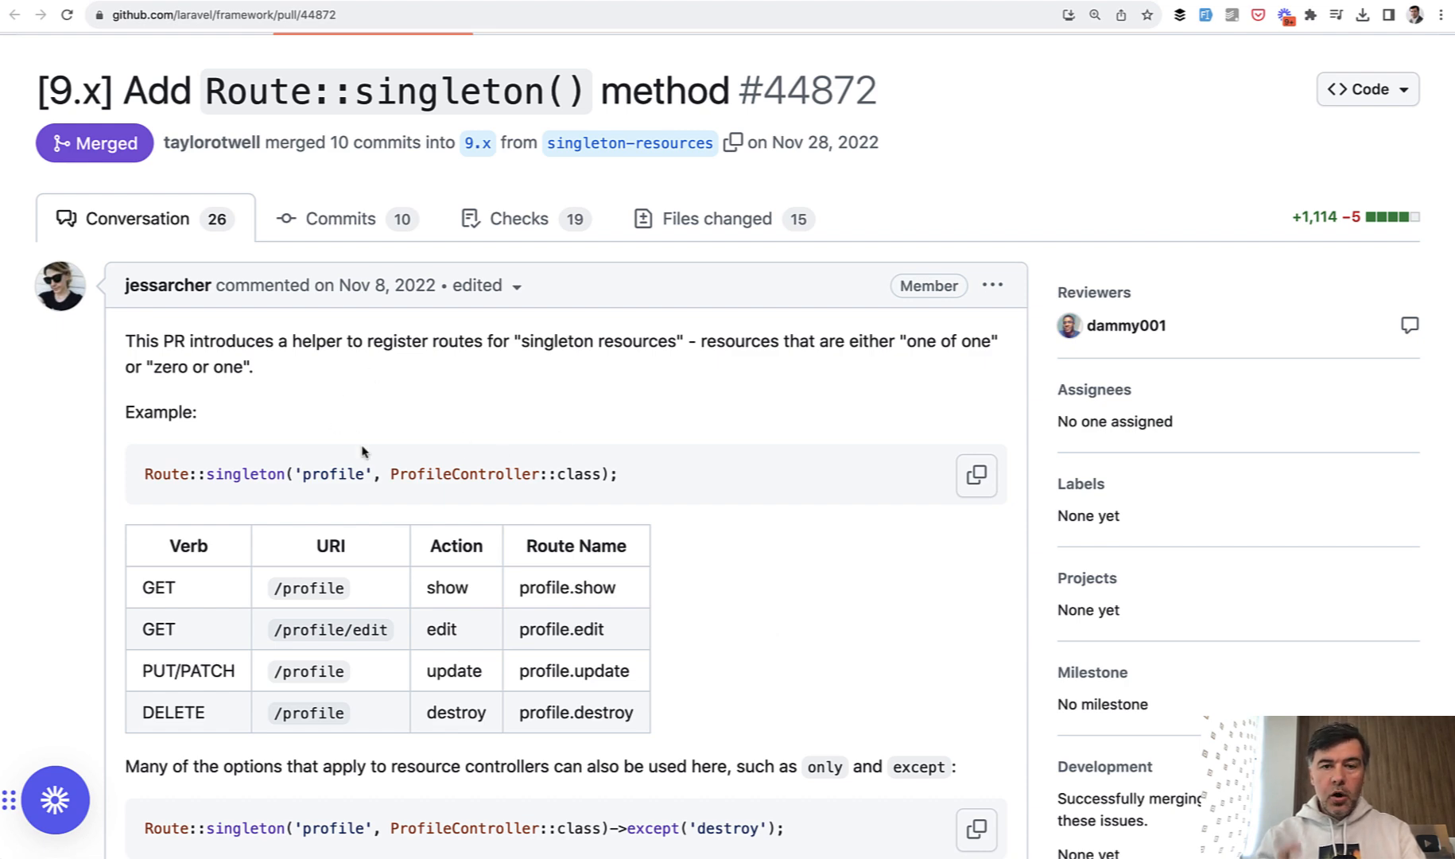
mouse_move(510, 331)
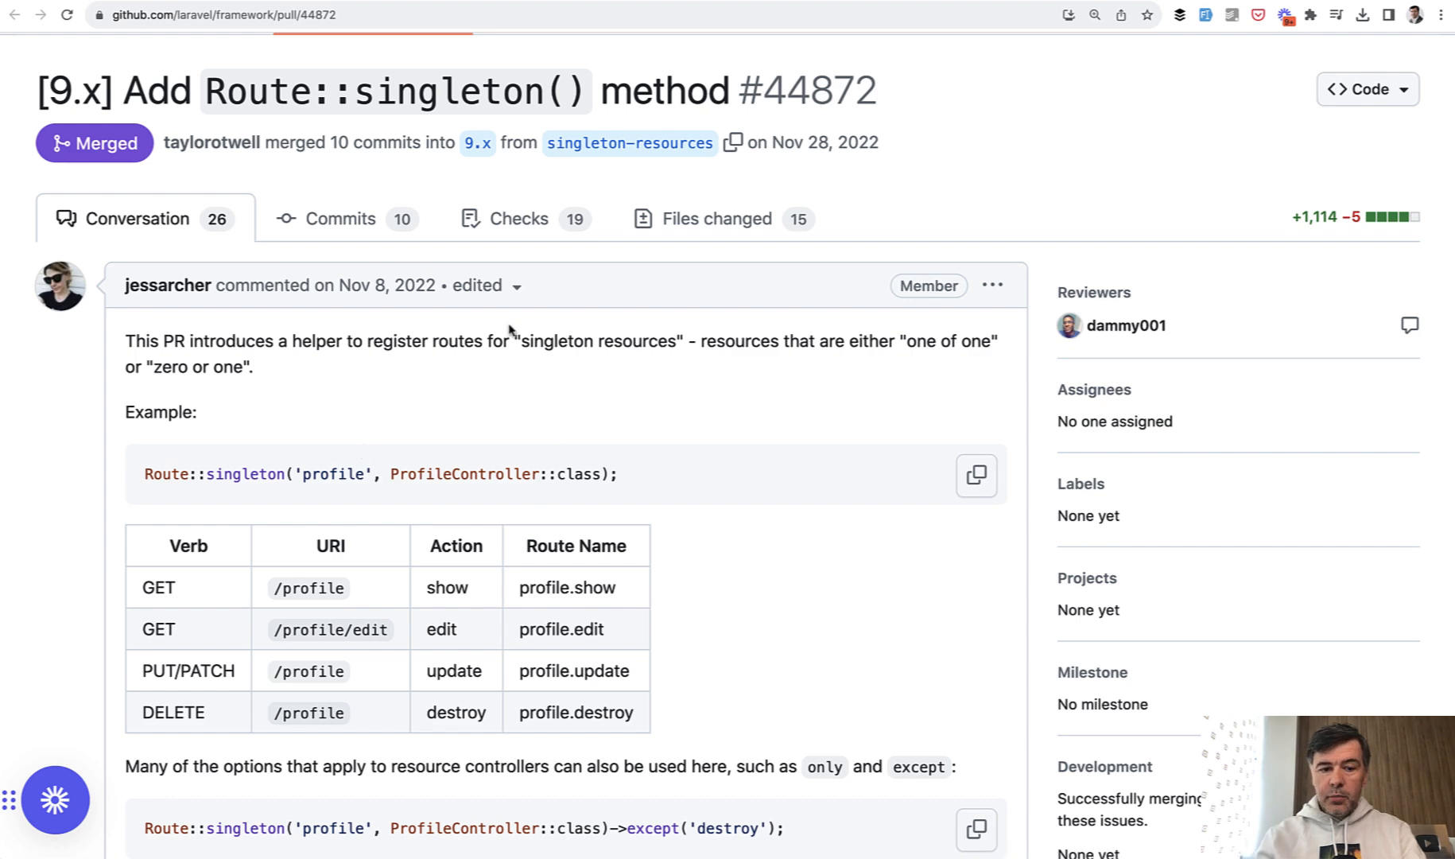
mouse_move(832, 547)
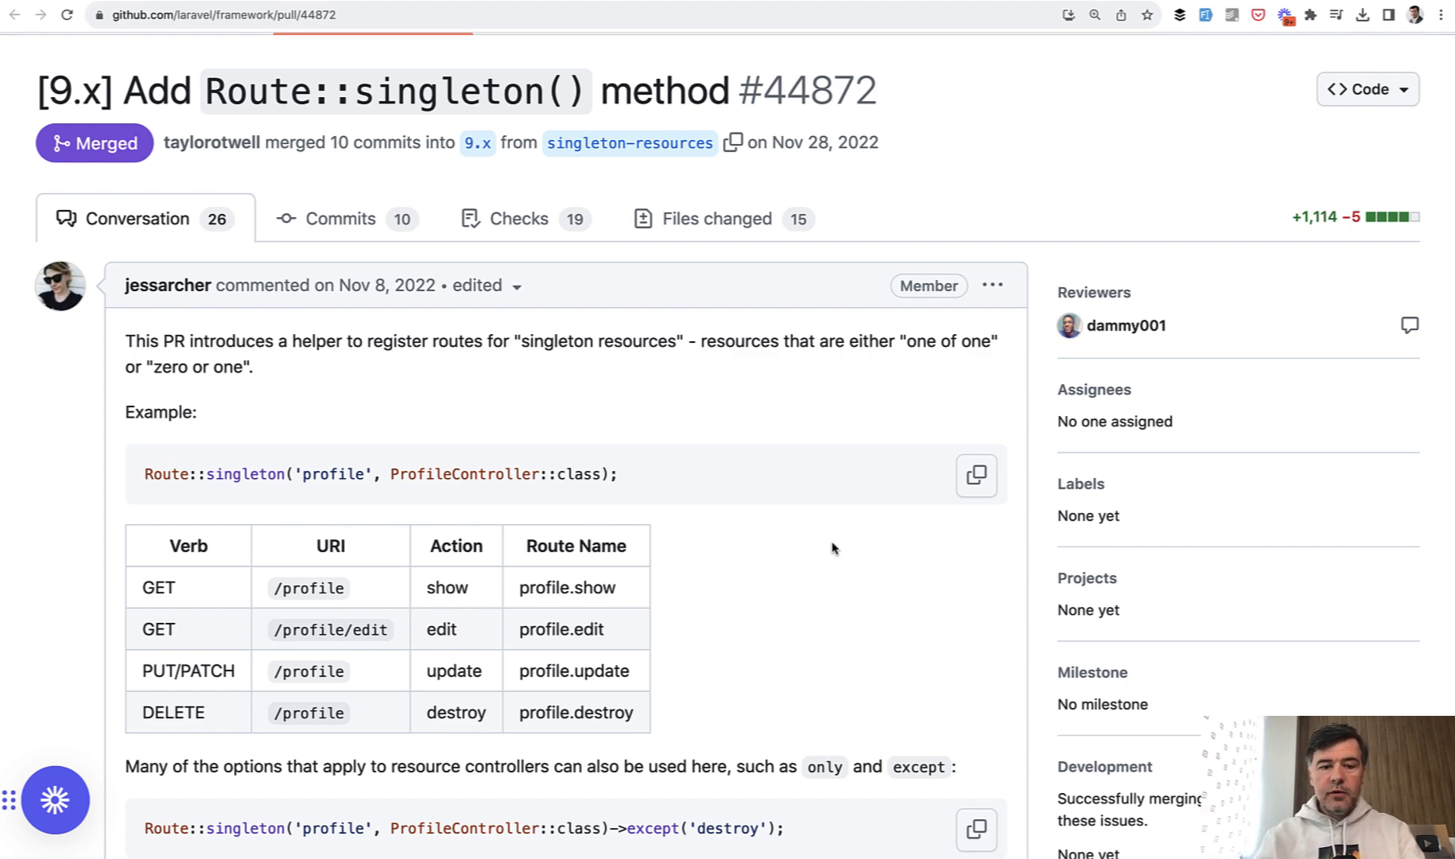
scroll(down, 3)
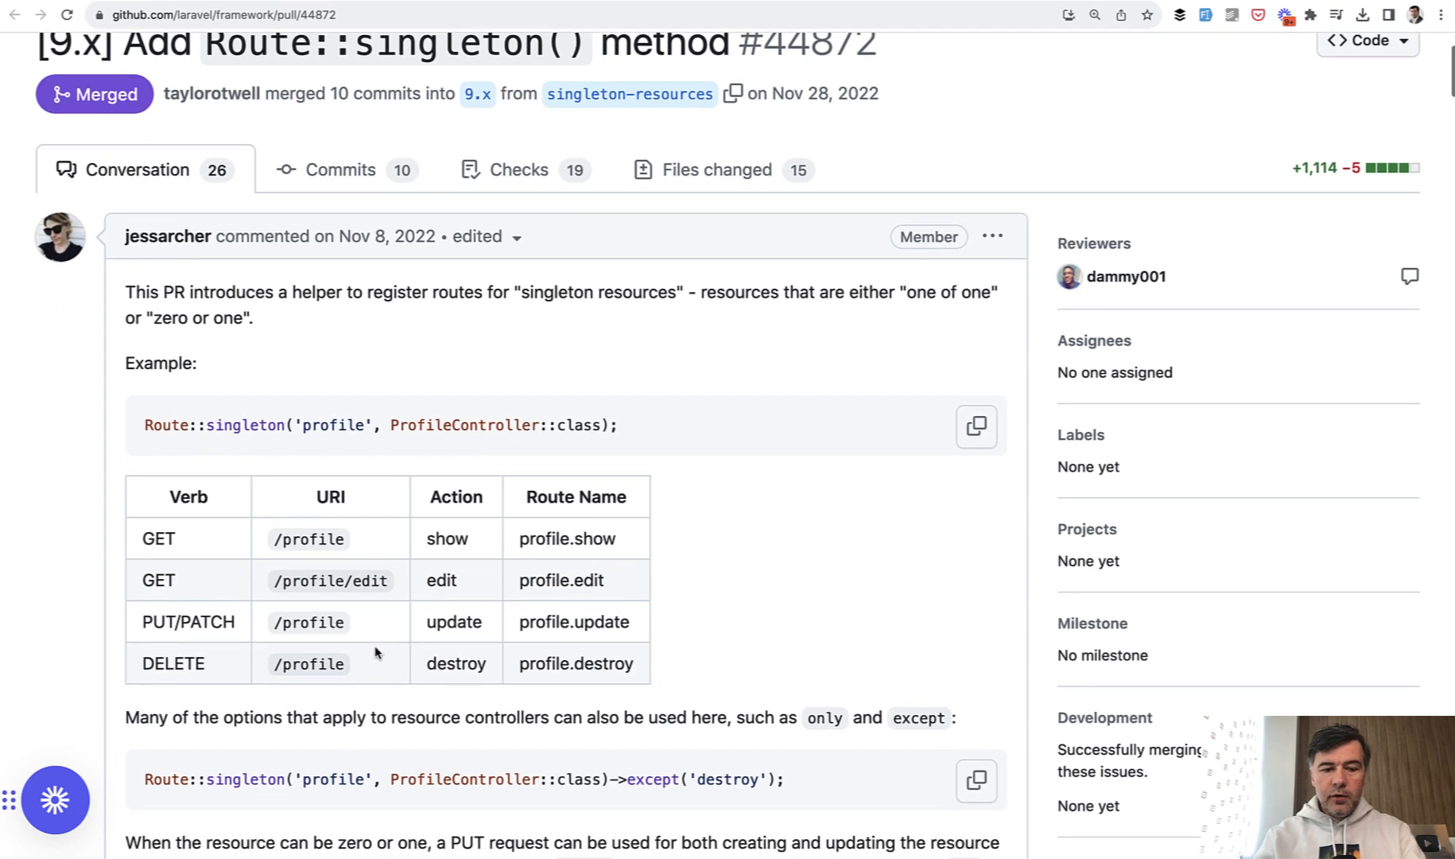
mouse_move(269, 655)
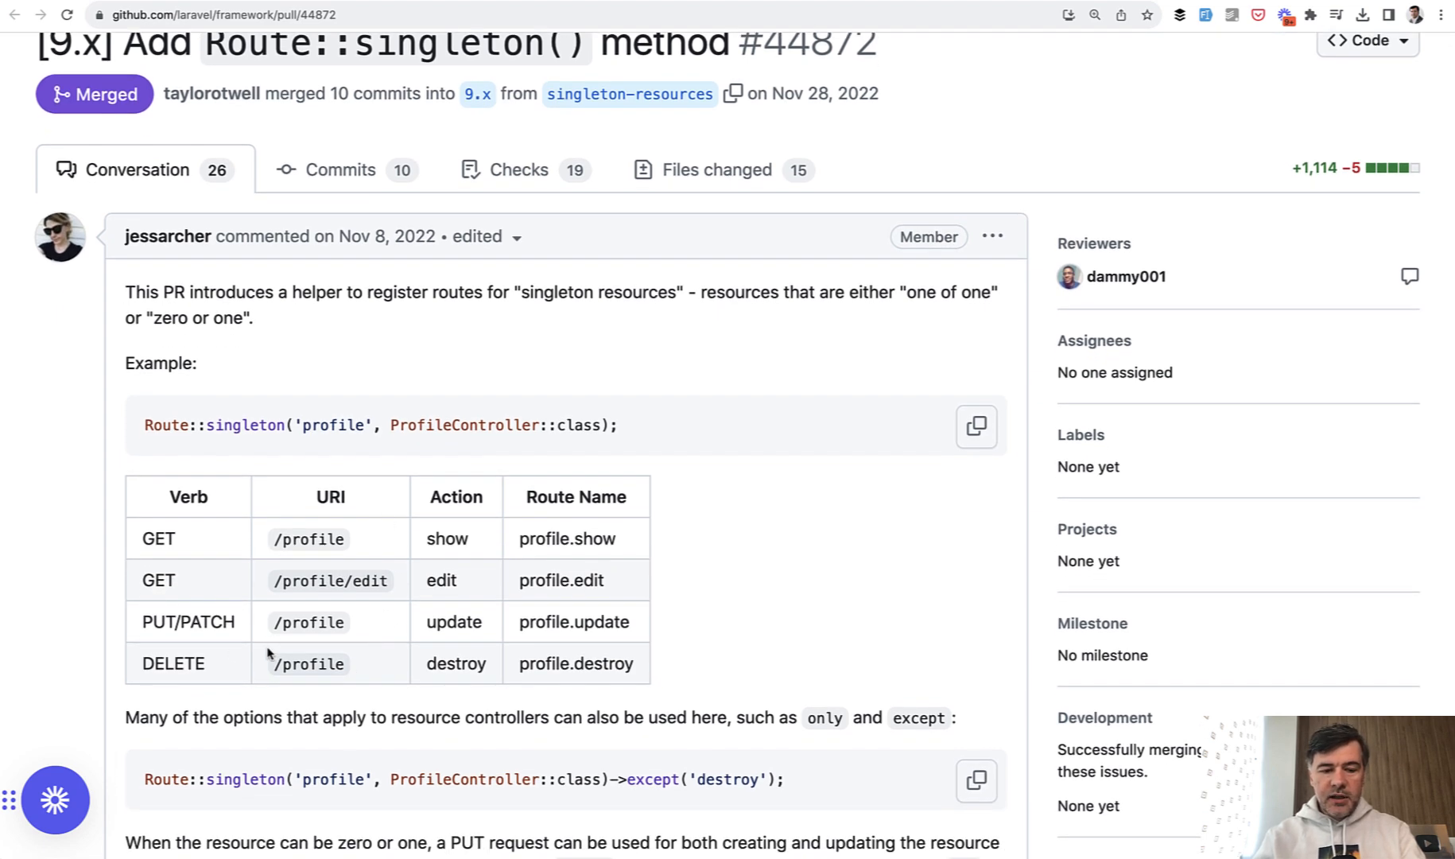
mouse_move(361, 699)
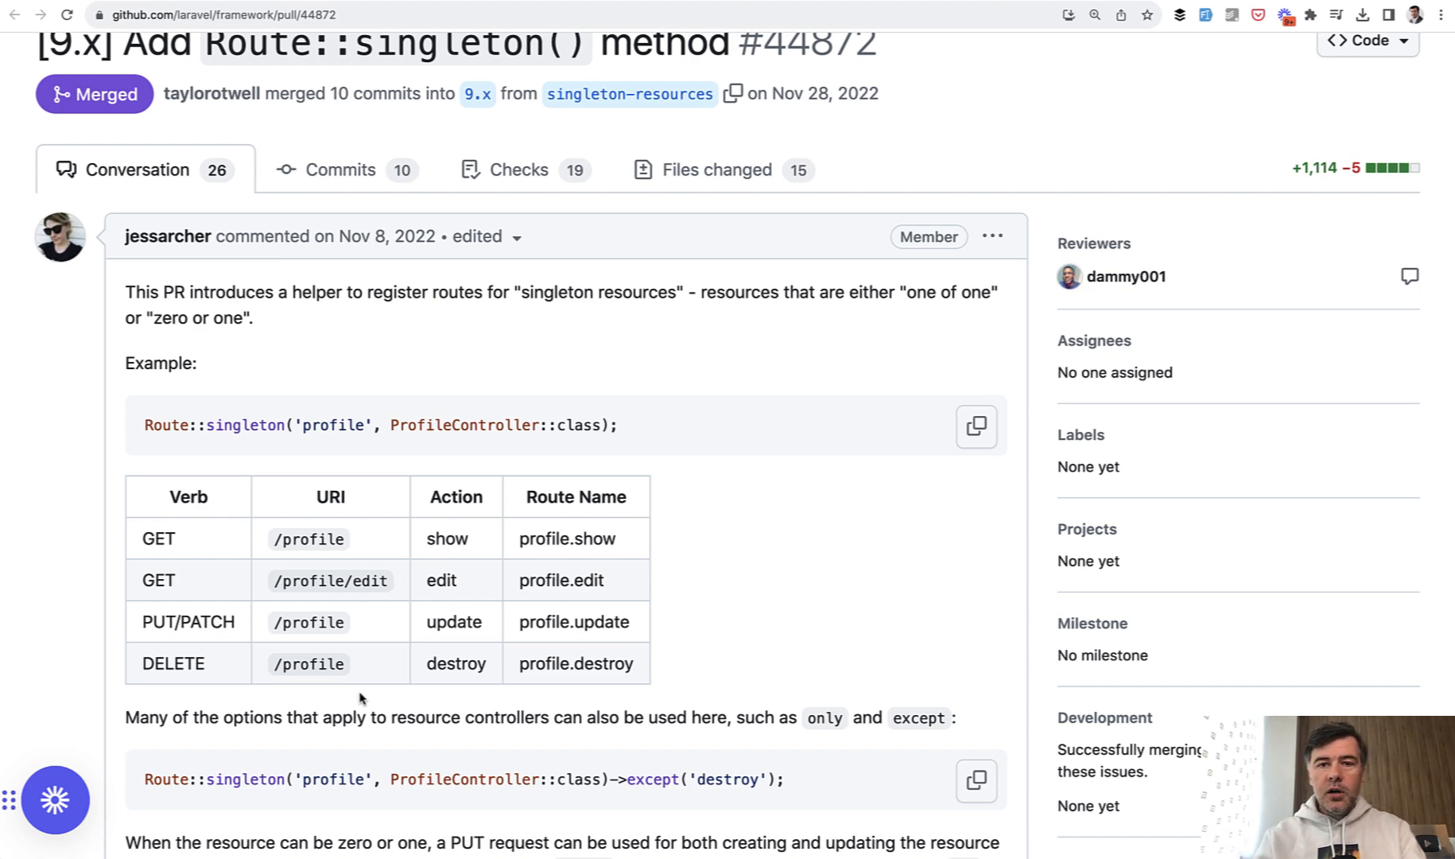
mouse_move(858, 474)
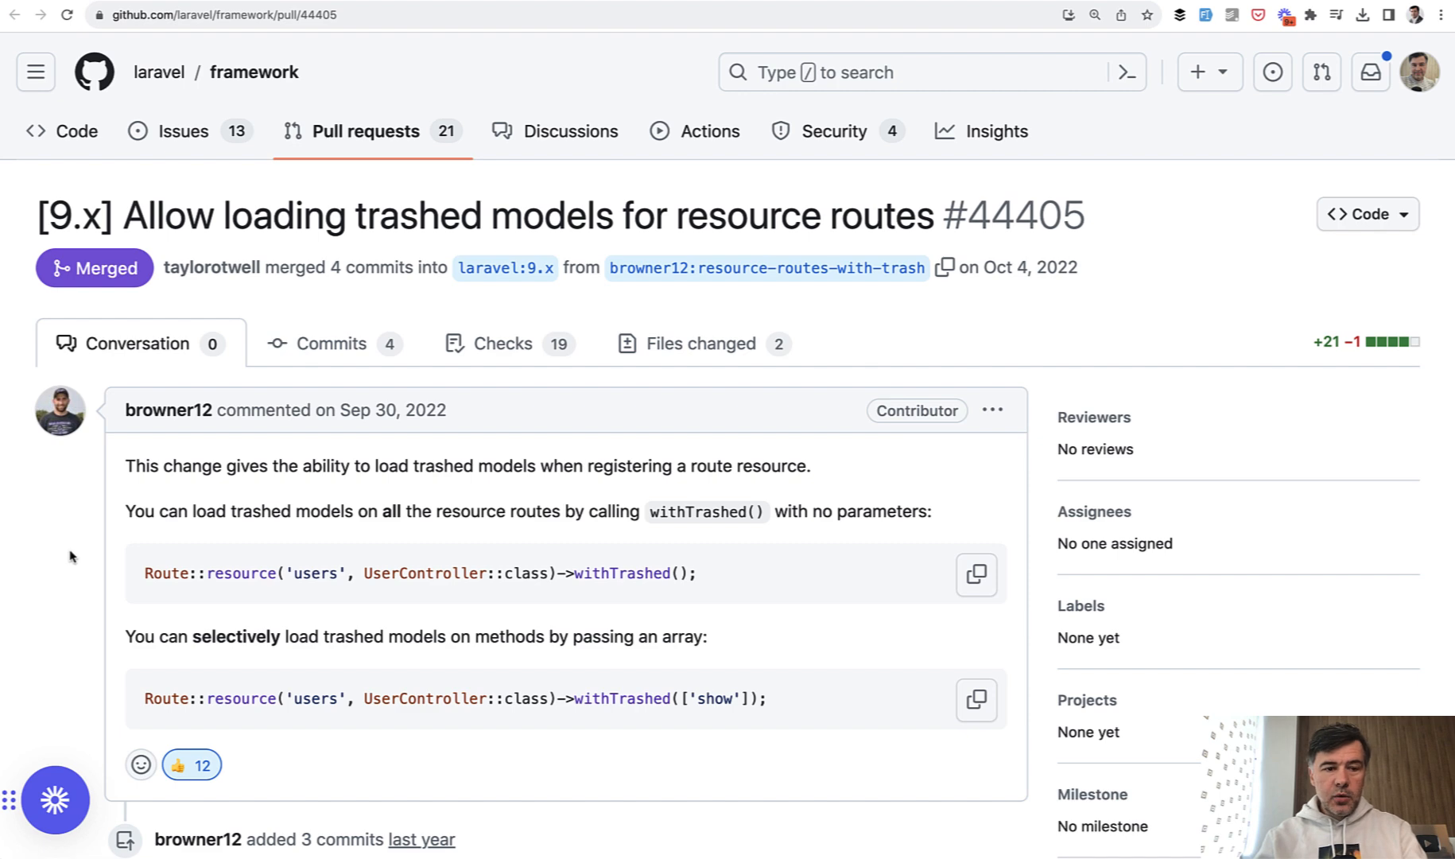
mouse_move(169, 409)
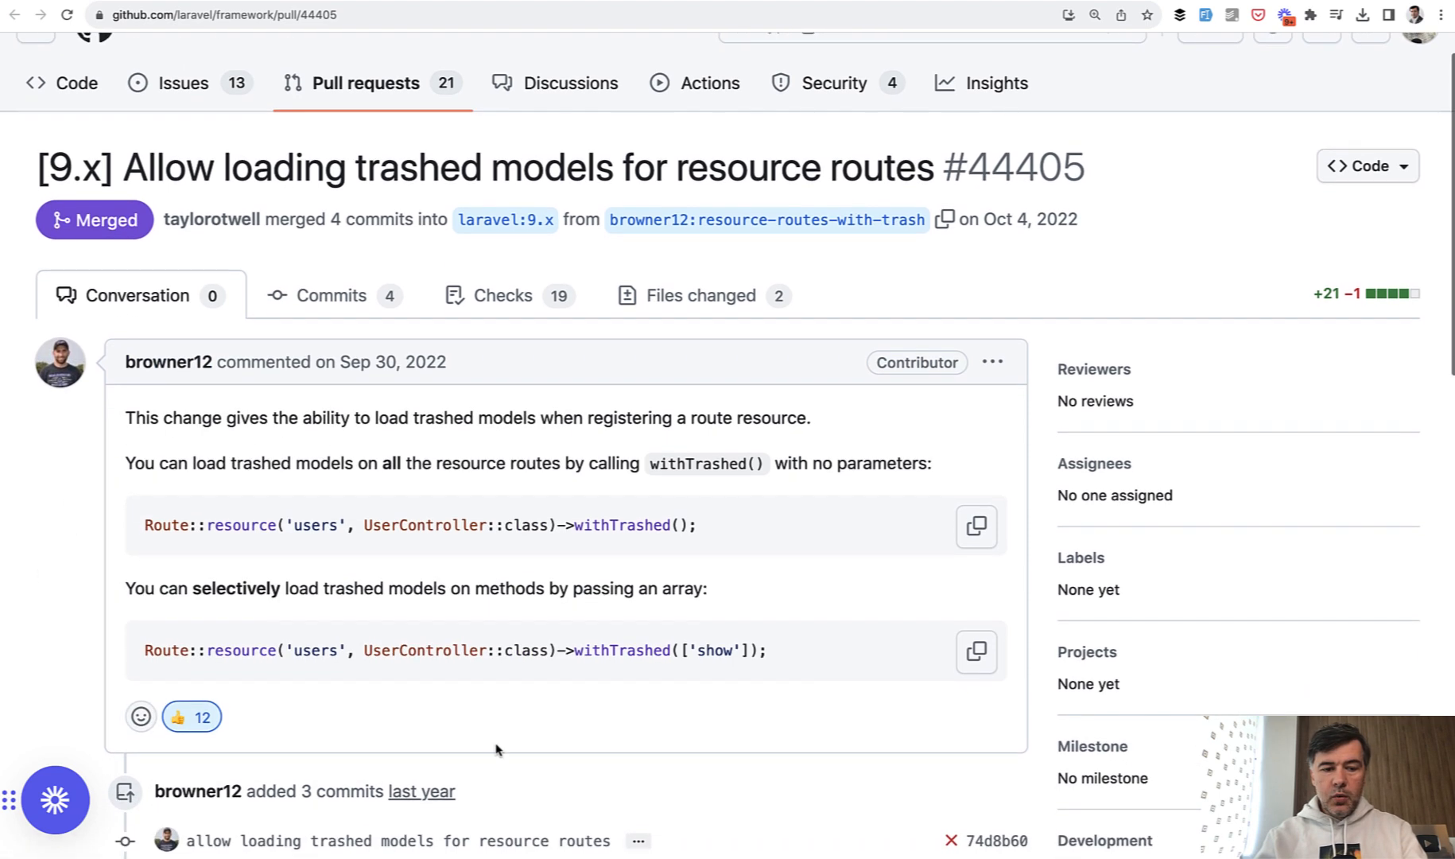
mouse_move(385, 539)
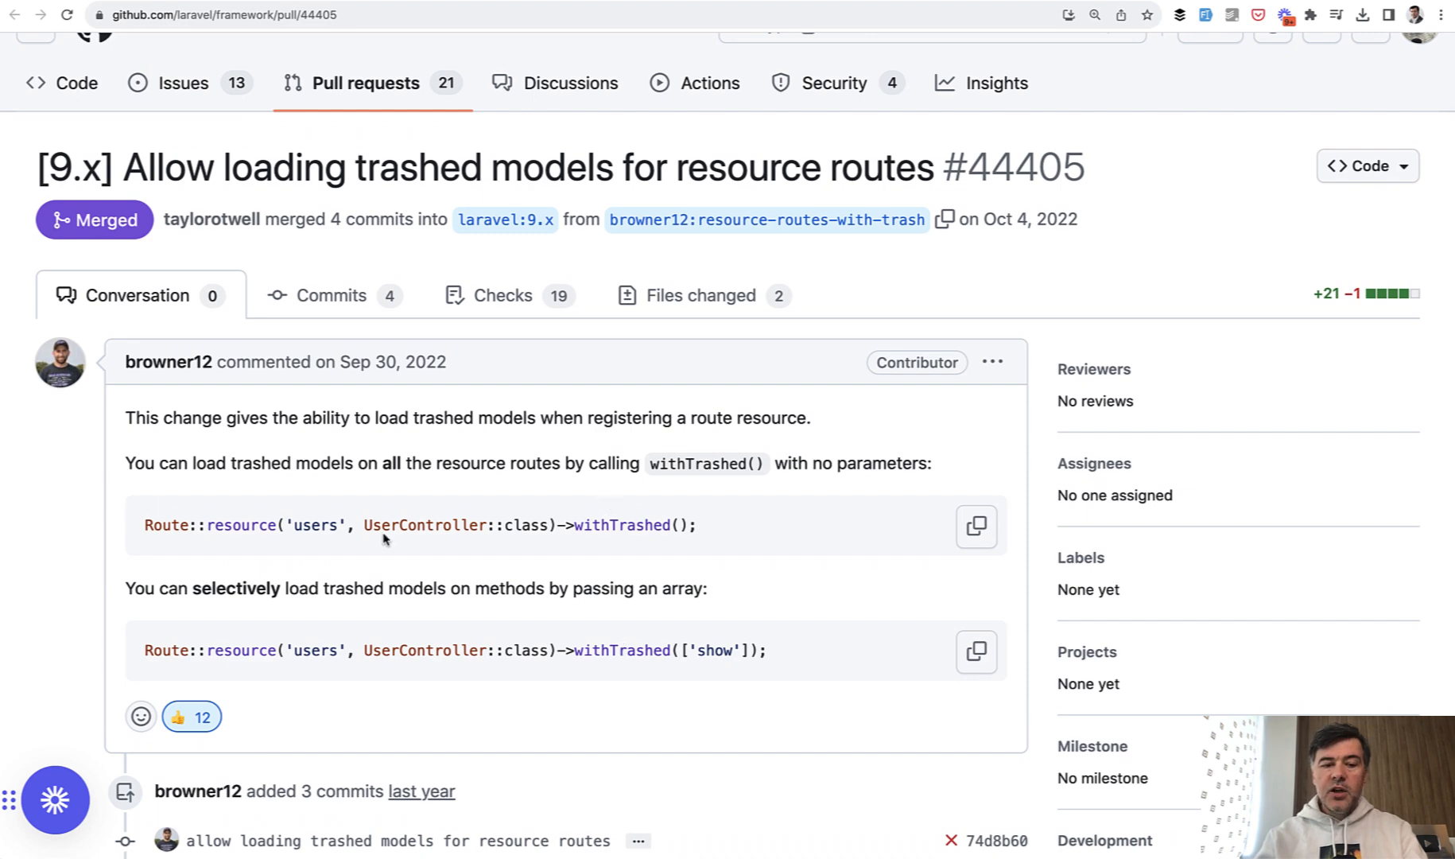
mouse_move(627, 561)
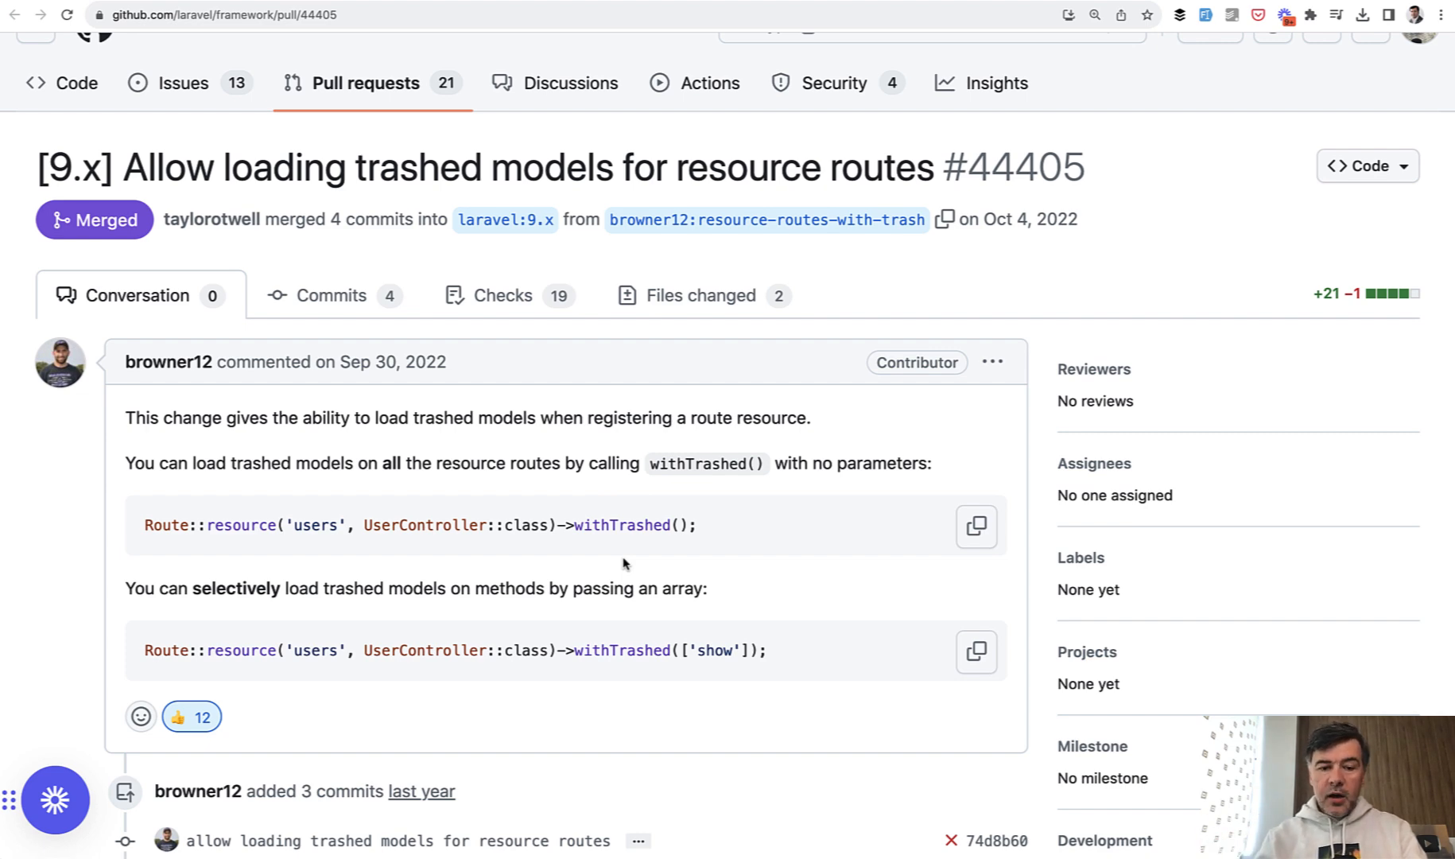
Scroll through PR #44405's description to the withTrashed() examples for all routes and for show only.
scroll(down, 3)
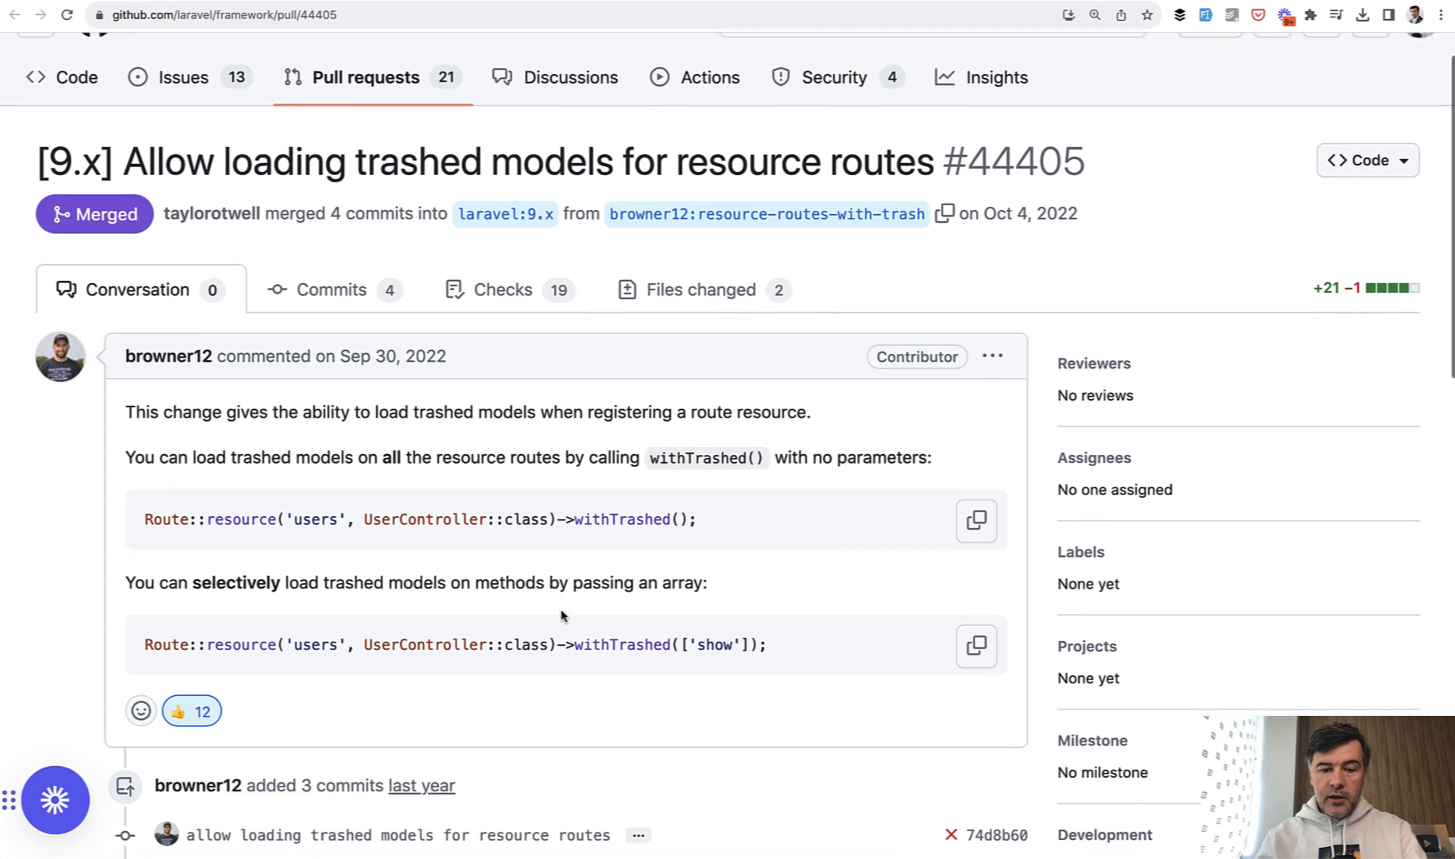
scroll(down, 3)
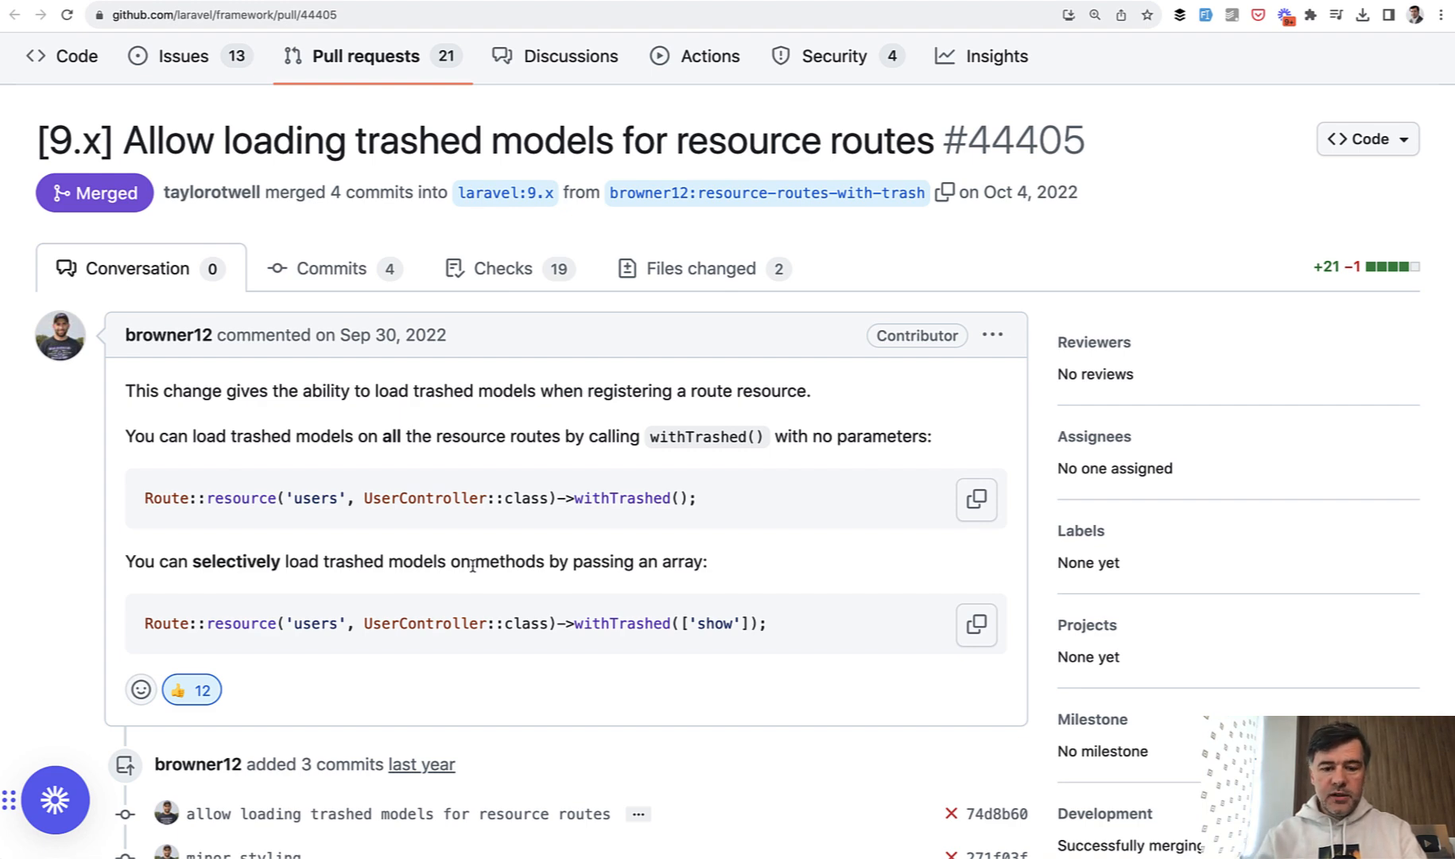
scroll(down, 3)
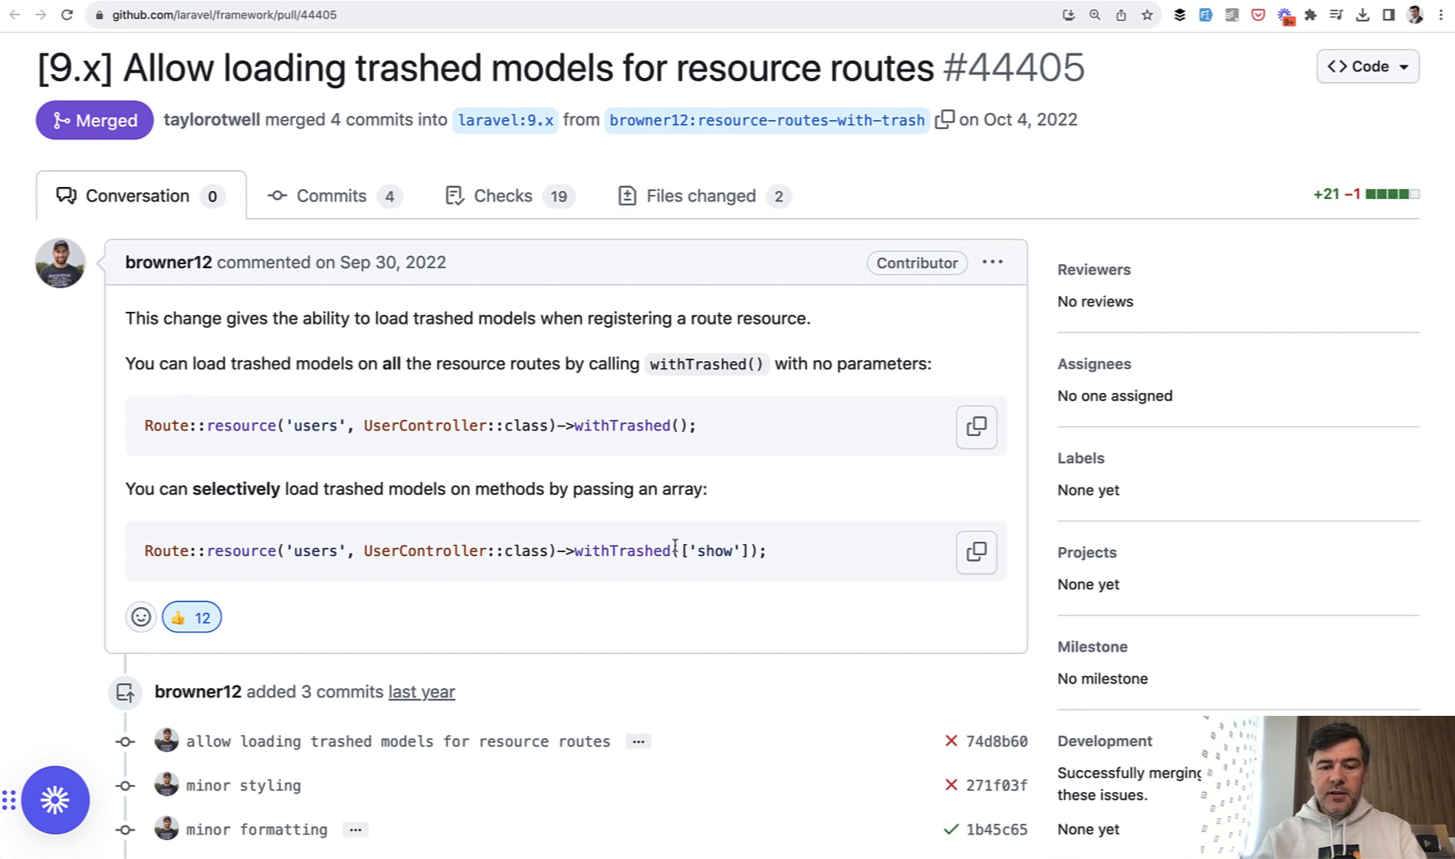
mouse_move(800, 567)
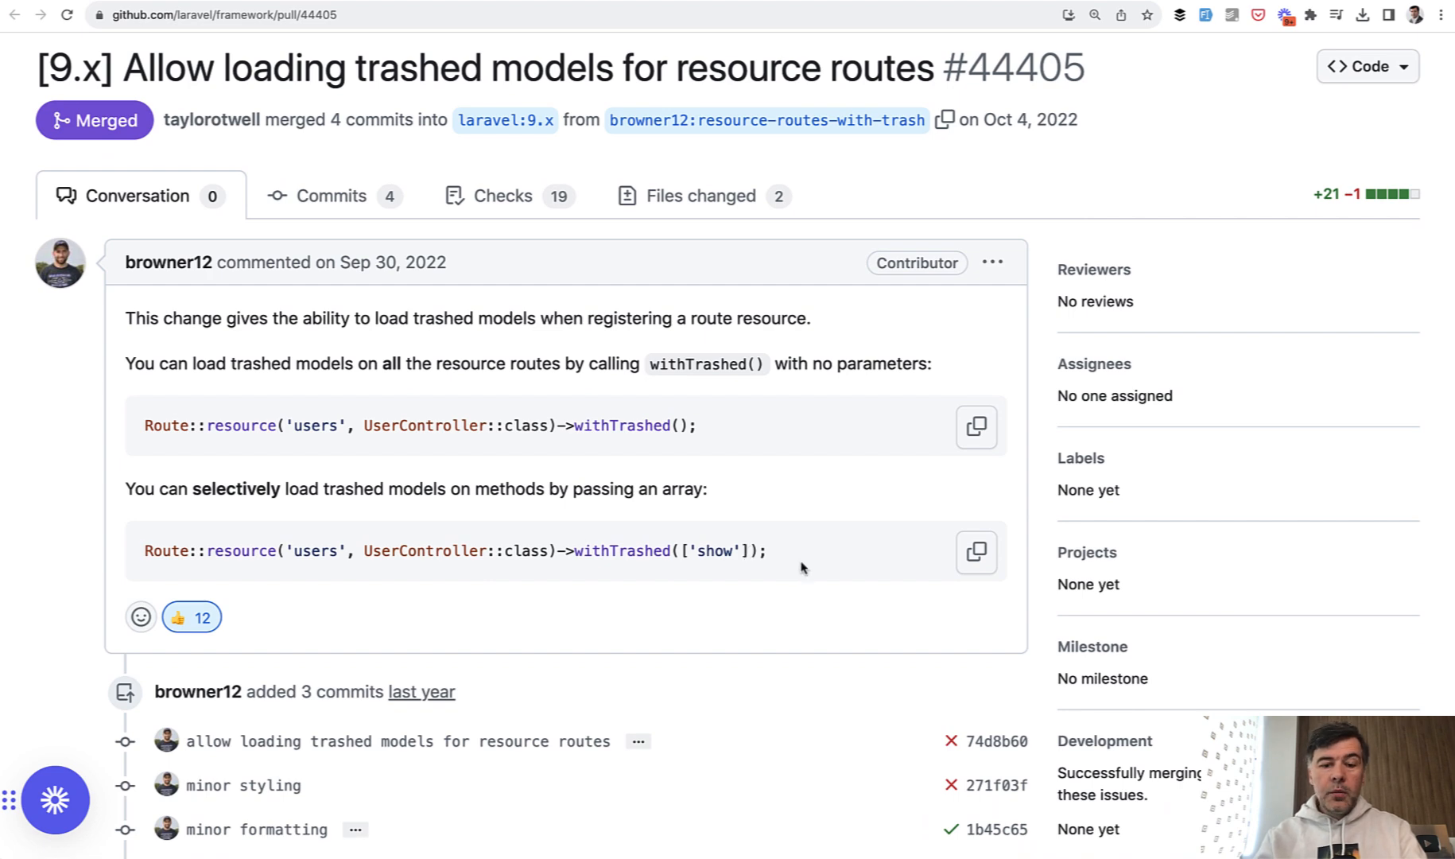
mouse_move(711, 685)
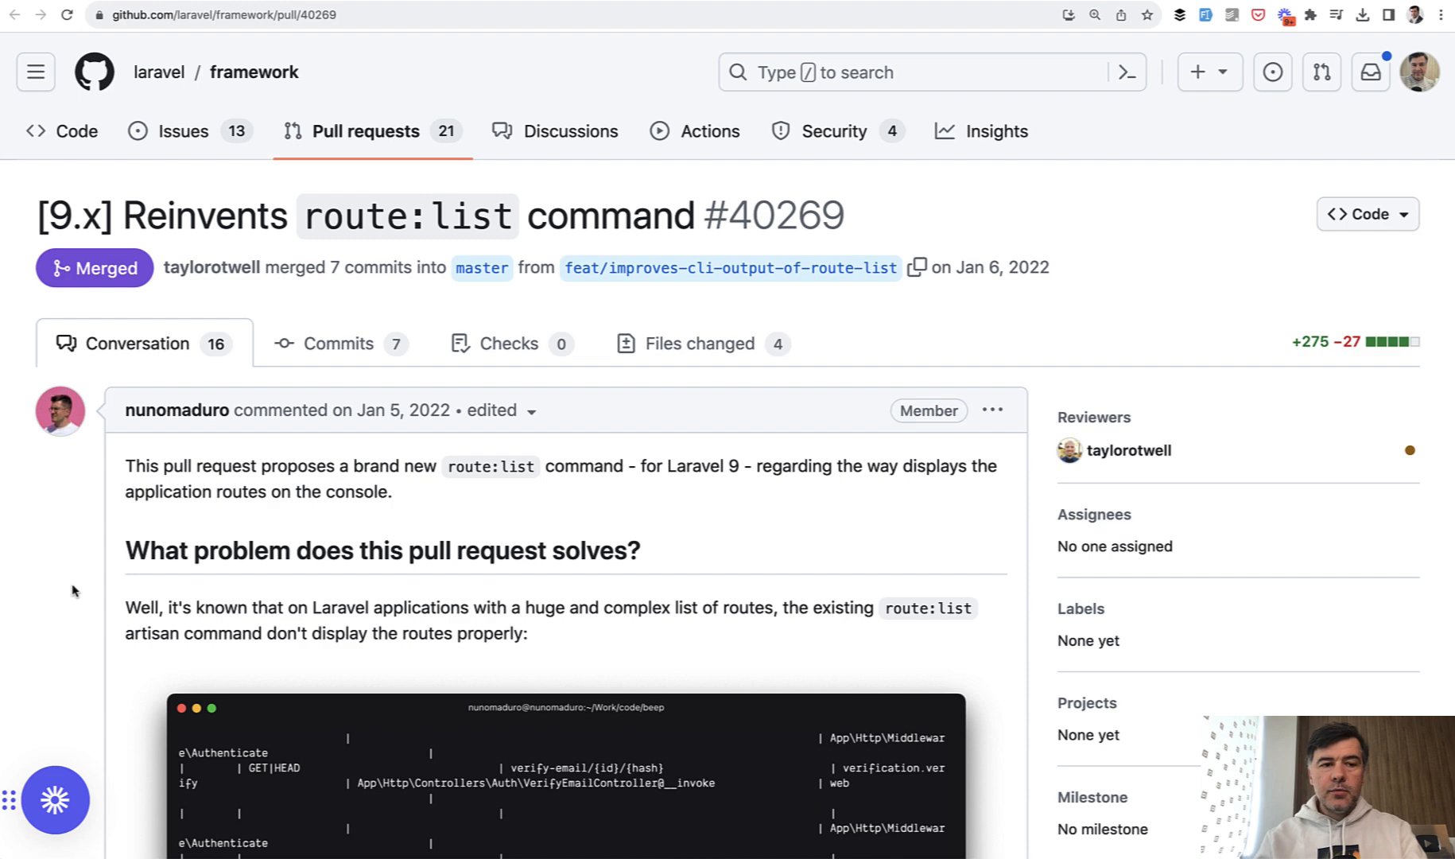
mouse_move(13, 590)
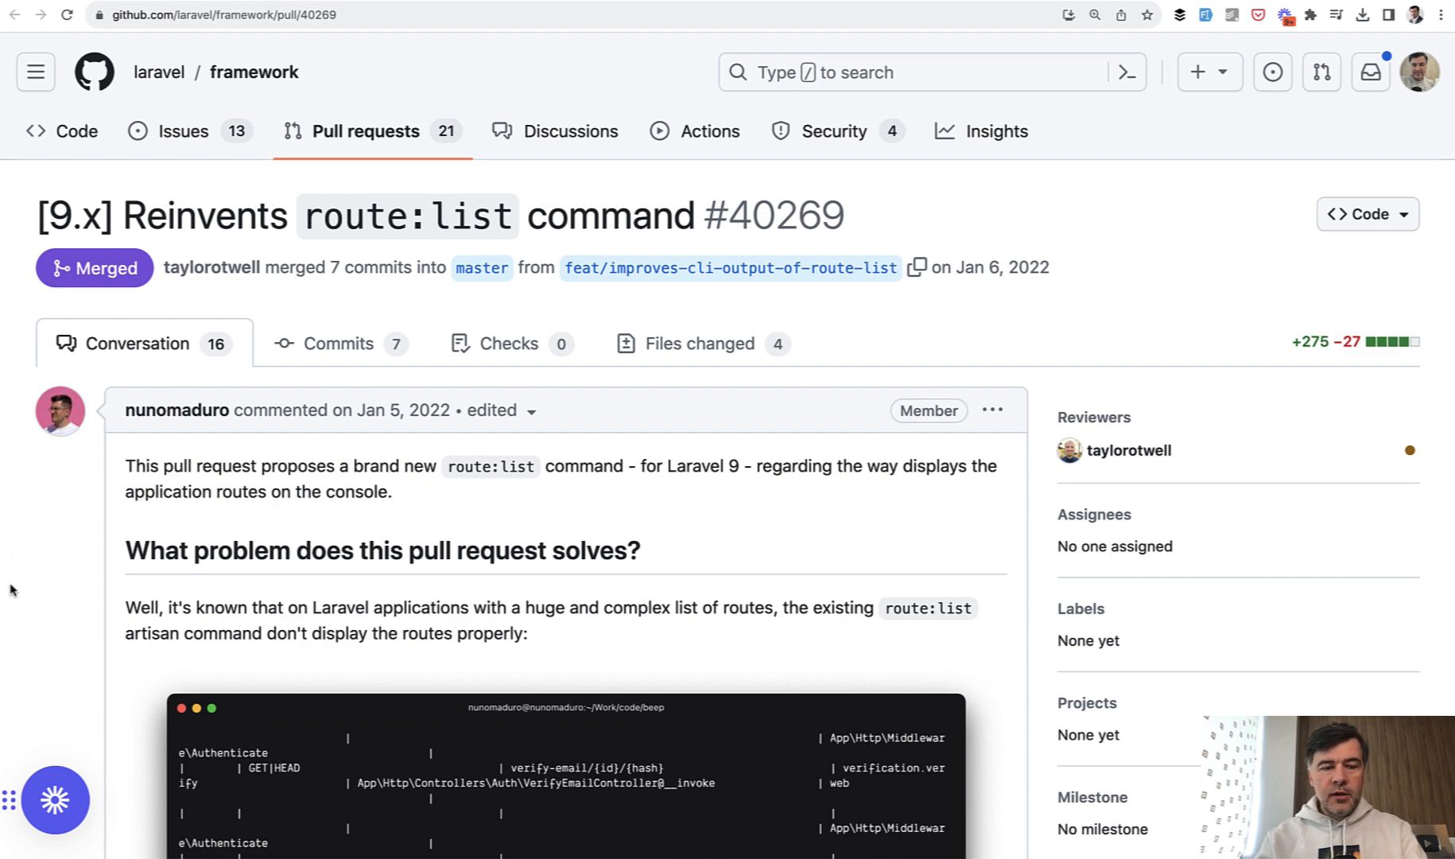
mouse_move(135, 449)
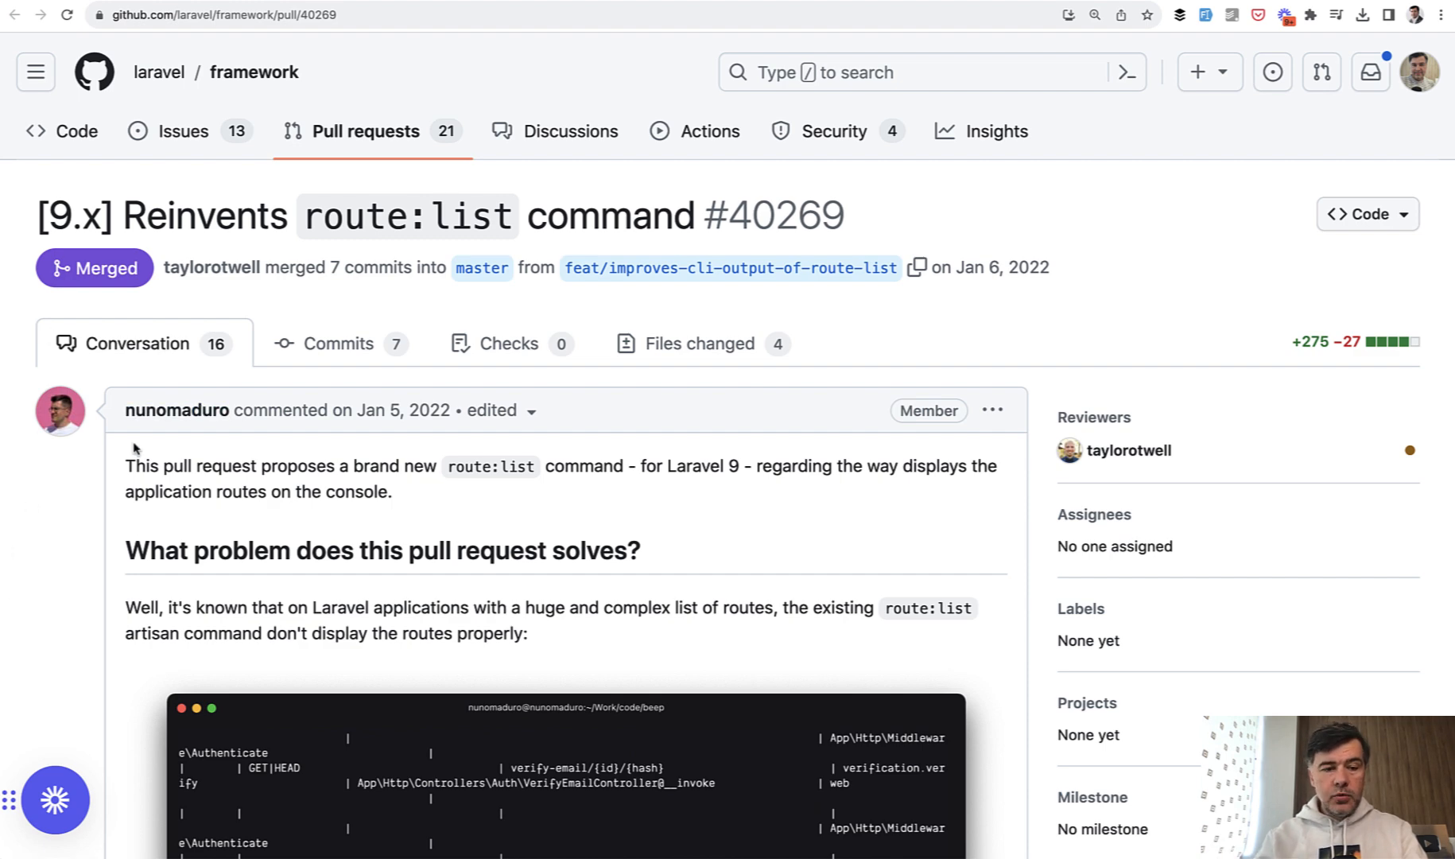
mouse_move(65, 535)
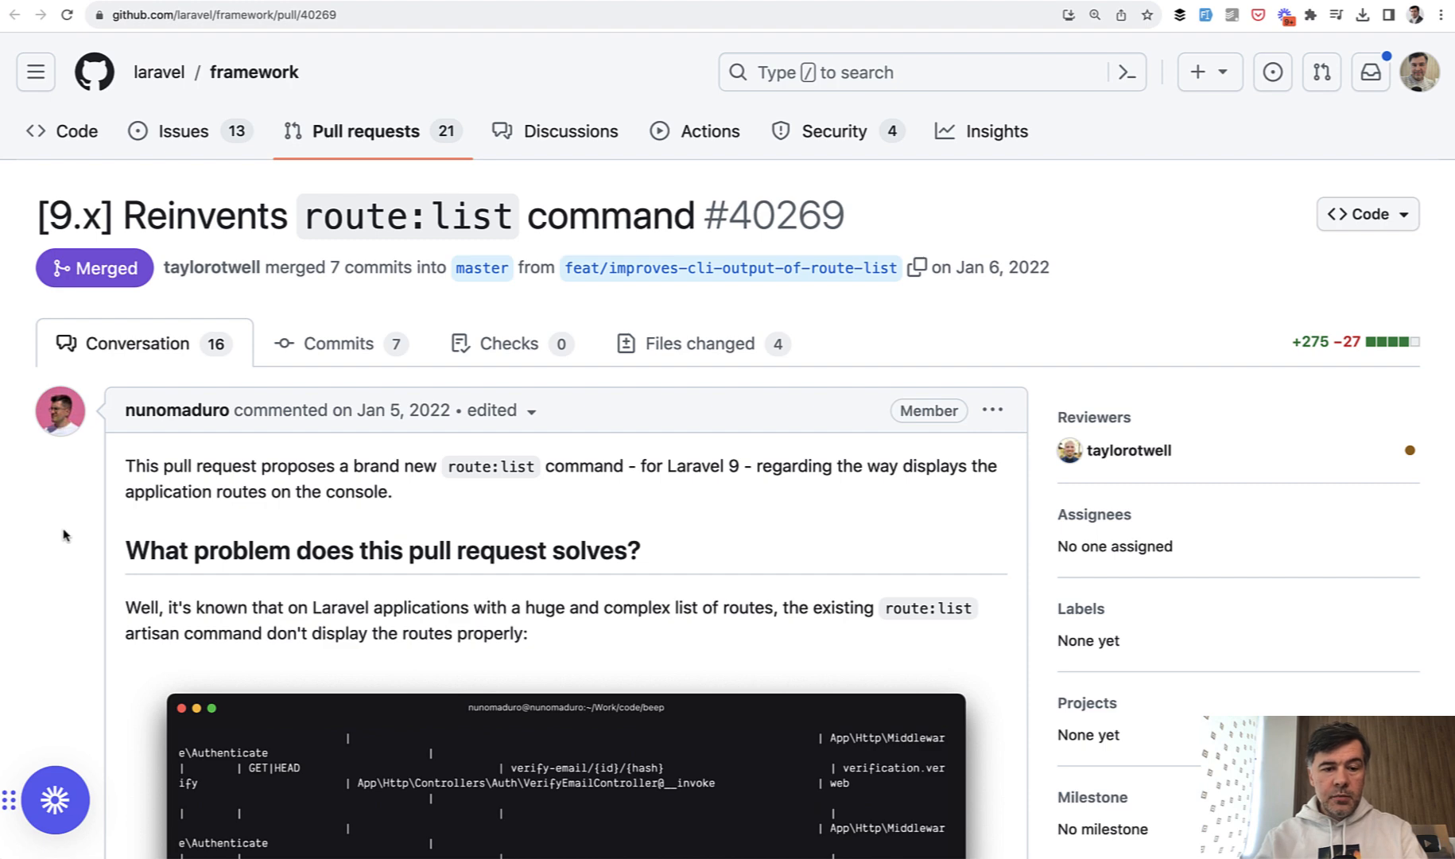
Scroll through PR #40269's problem description to the old and new default route:list output screenshots.
scroll(down, 3)
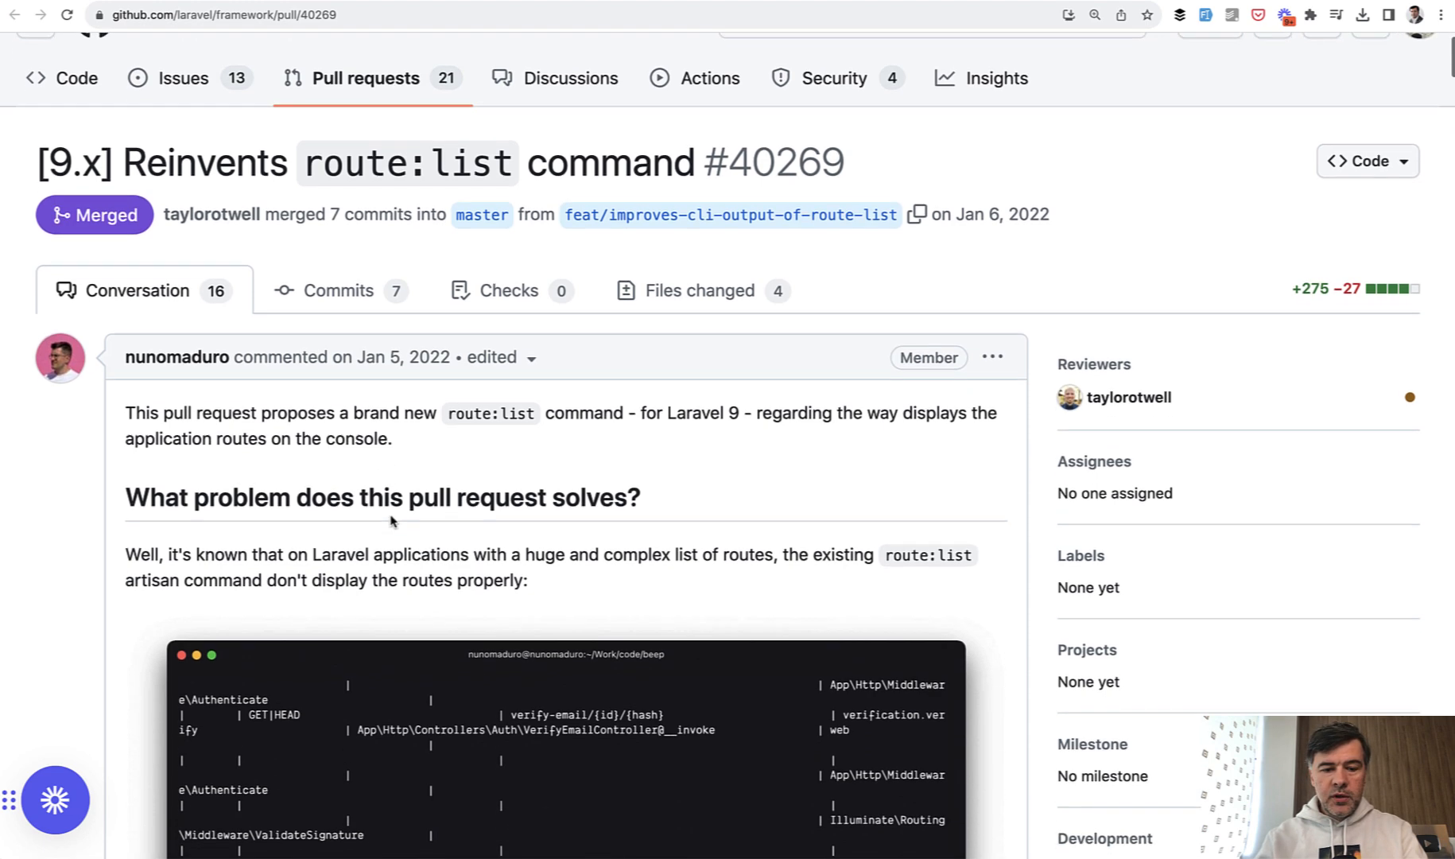
scroll(down, 3)
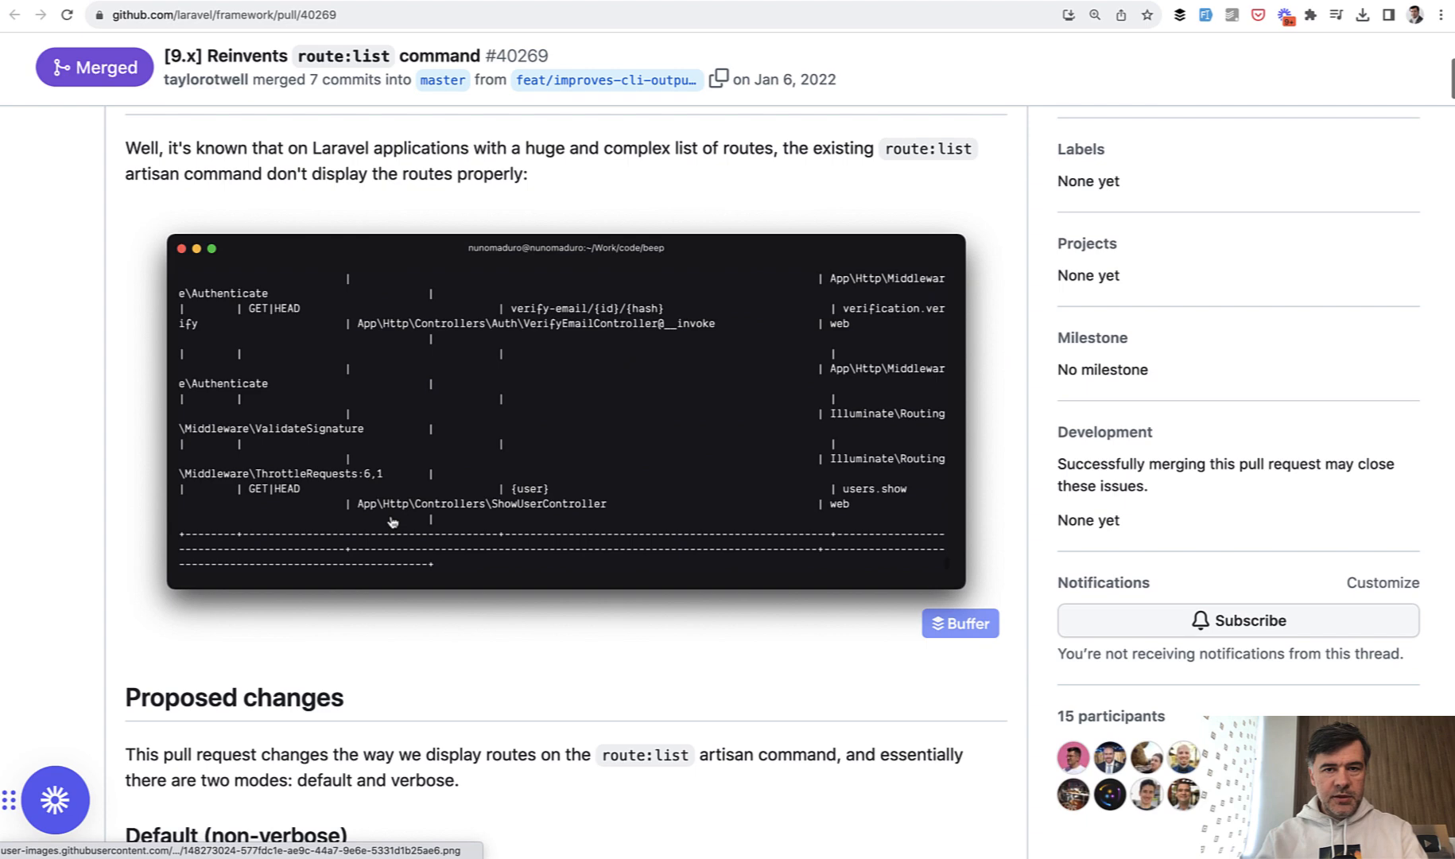
scroll(up, 3)
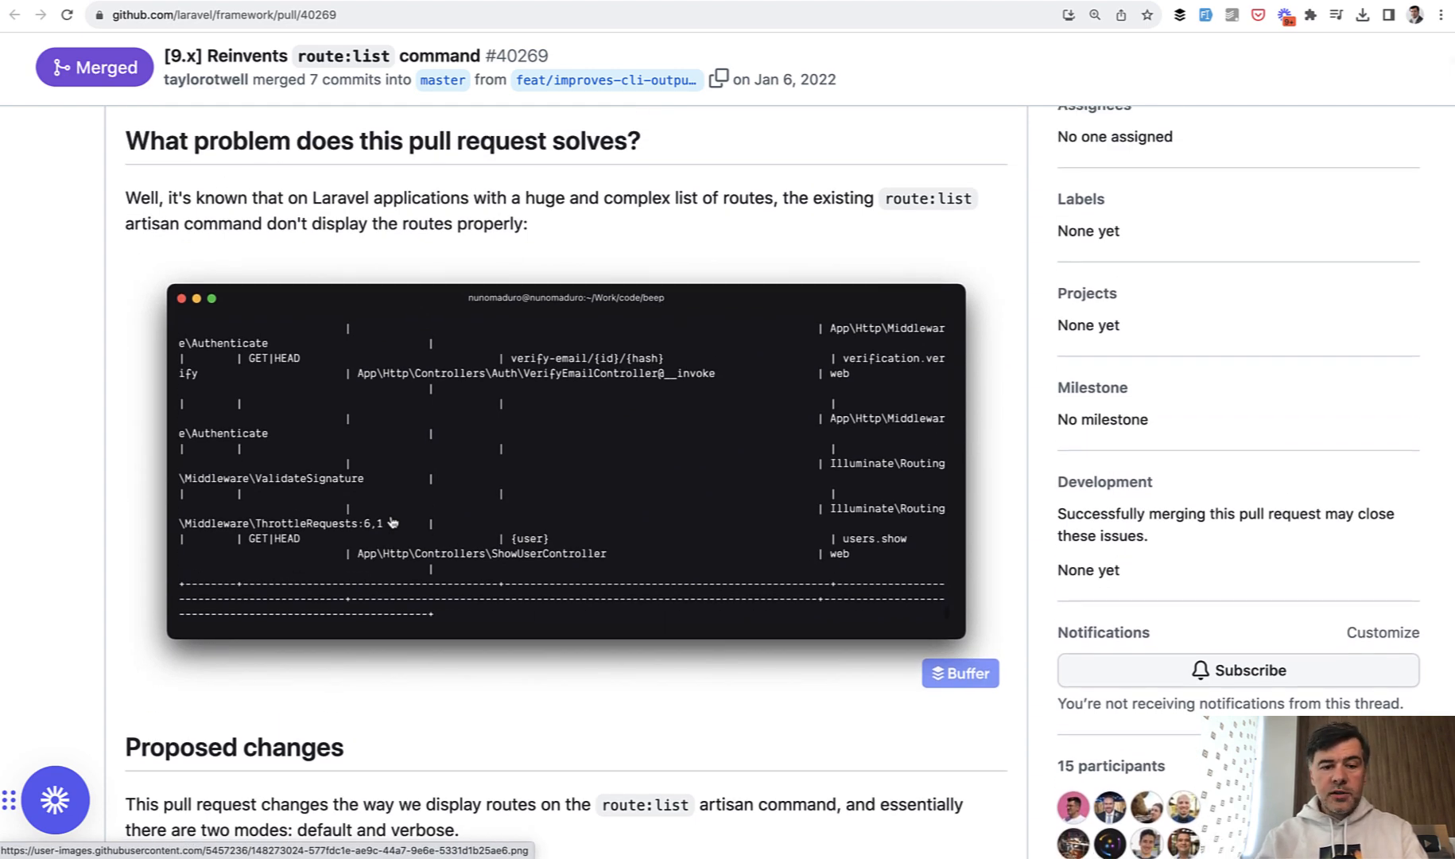
mouse_move(703, 547)
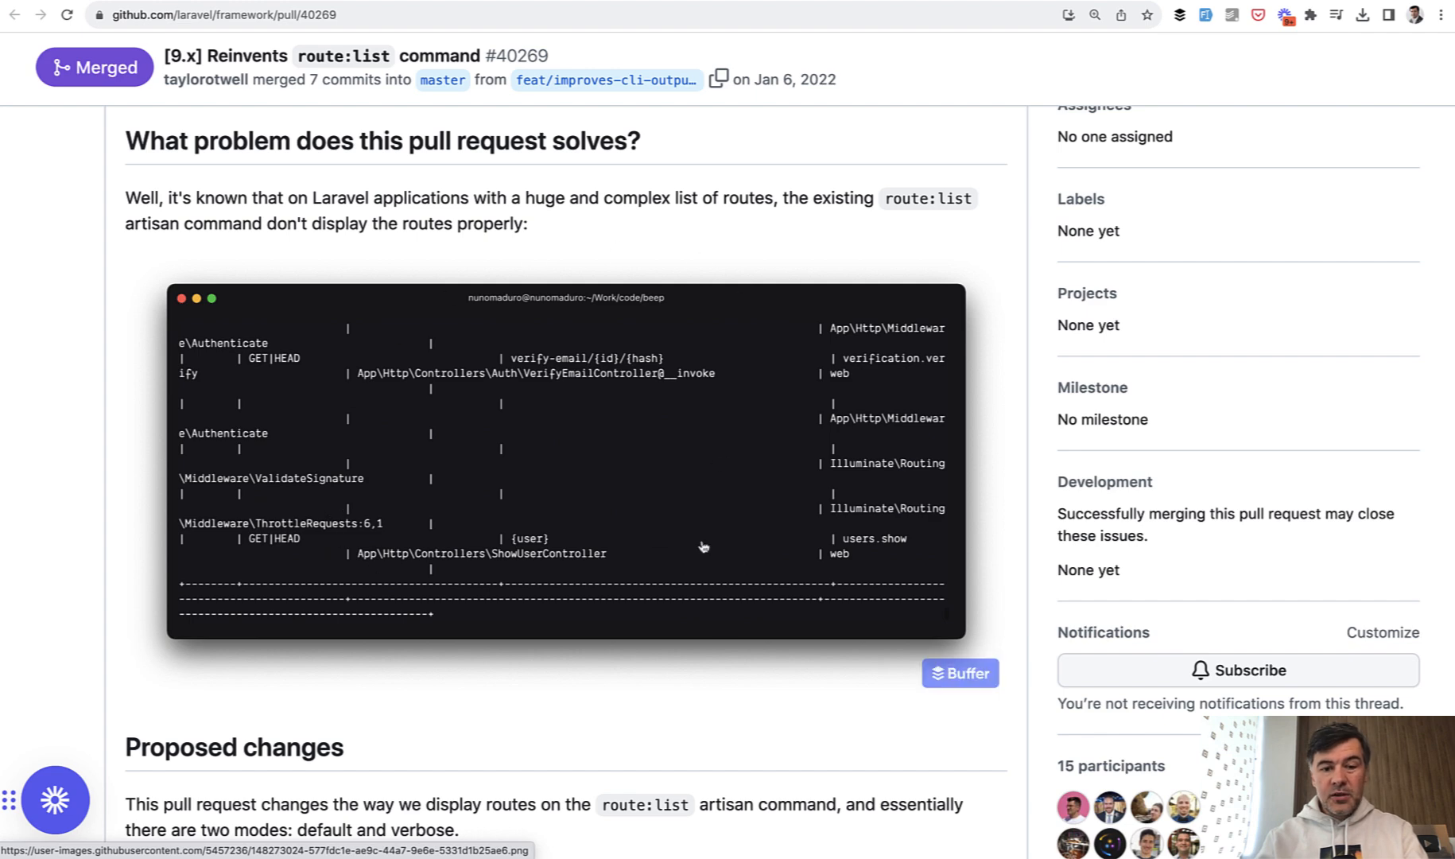
mouse_move(518, 617)
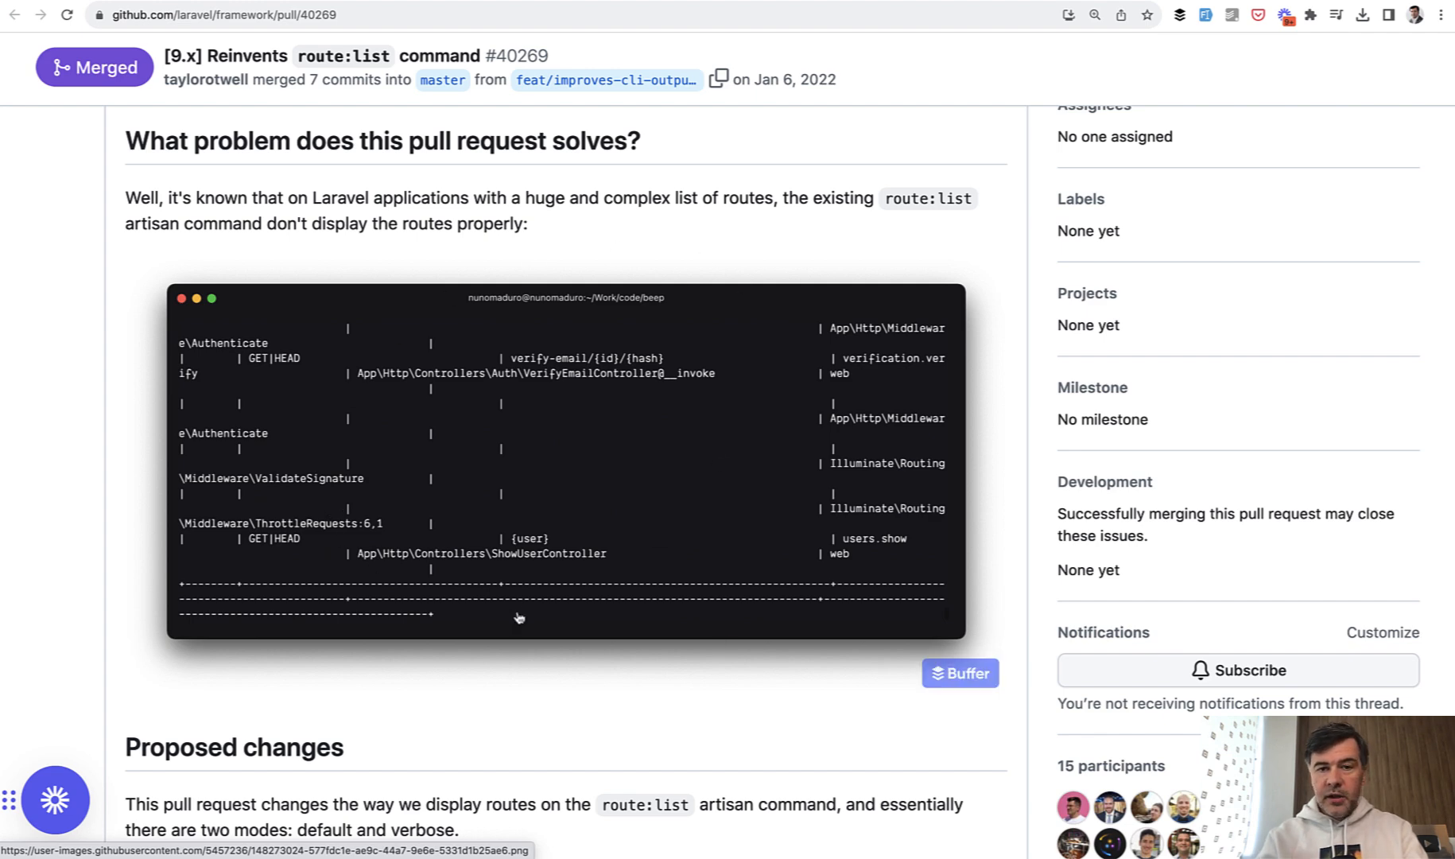
mouse_move(634, 580)
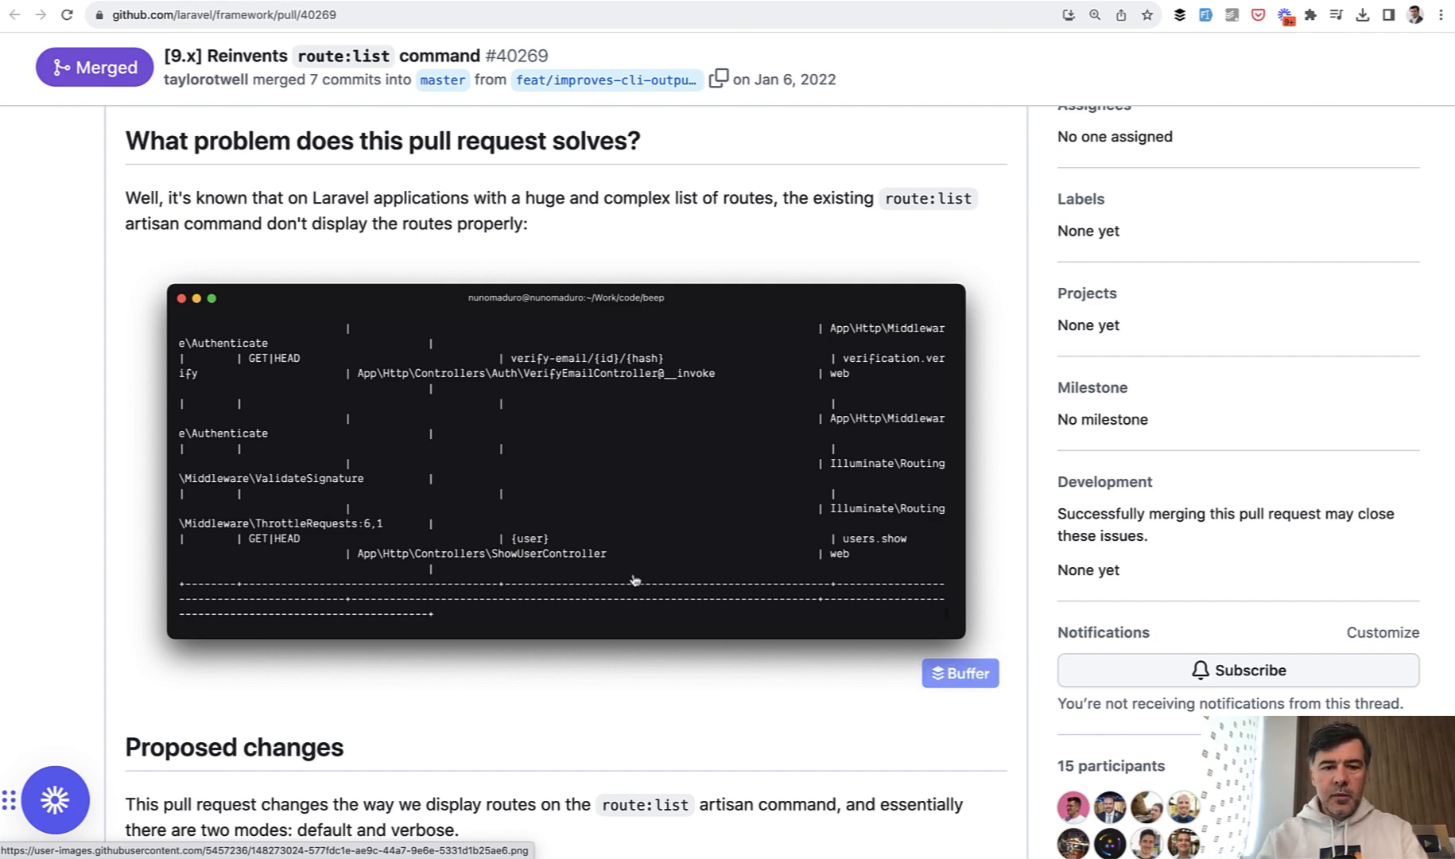
scroll(down, 3)
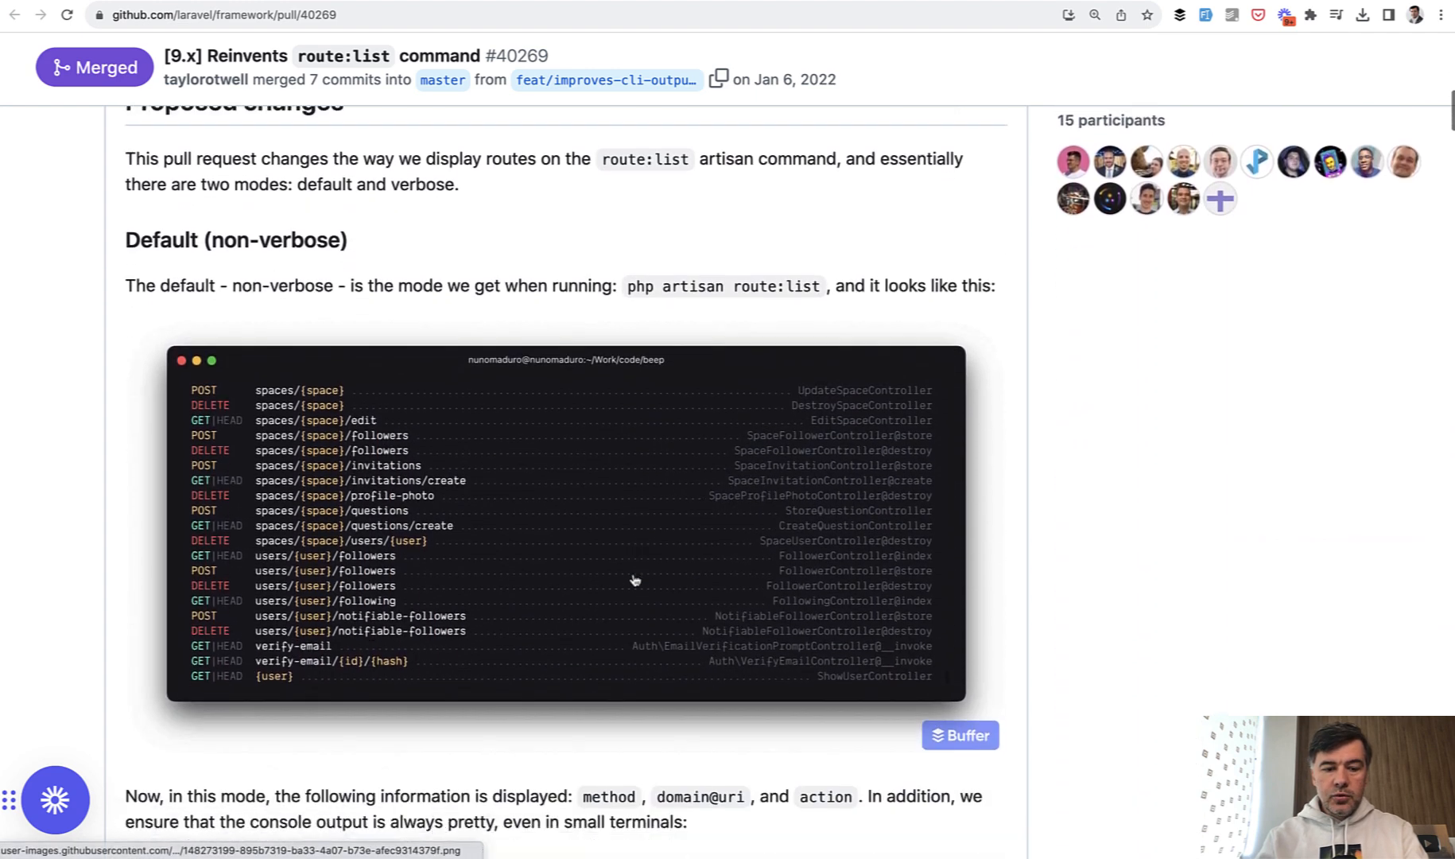
scroll(down, 3)
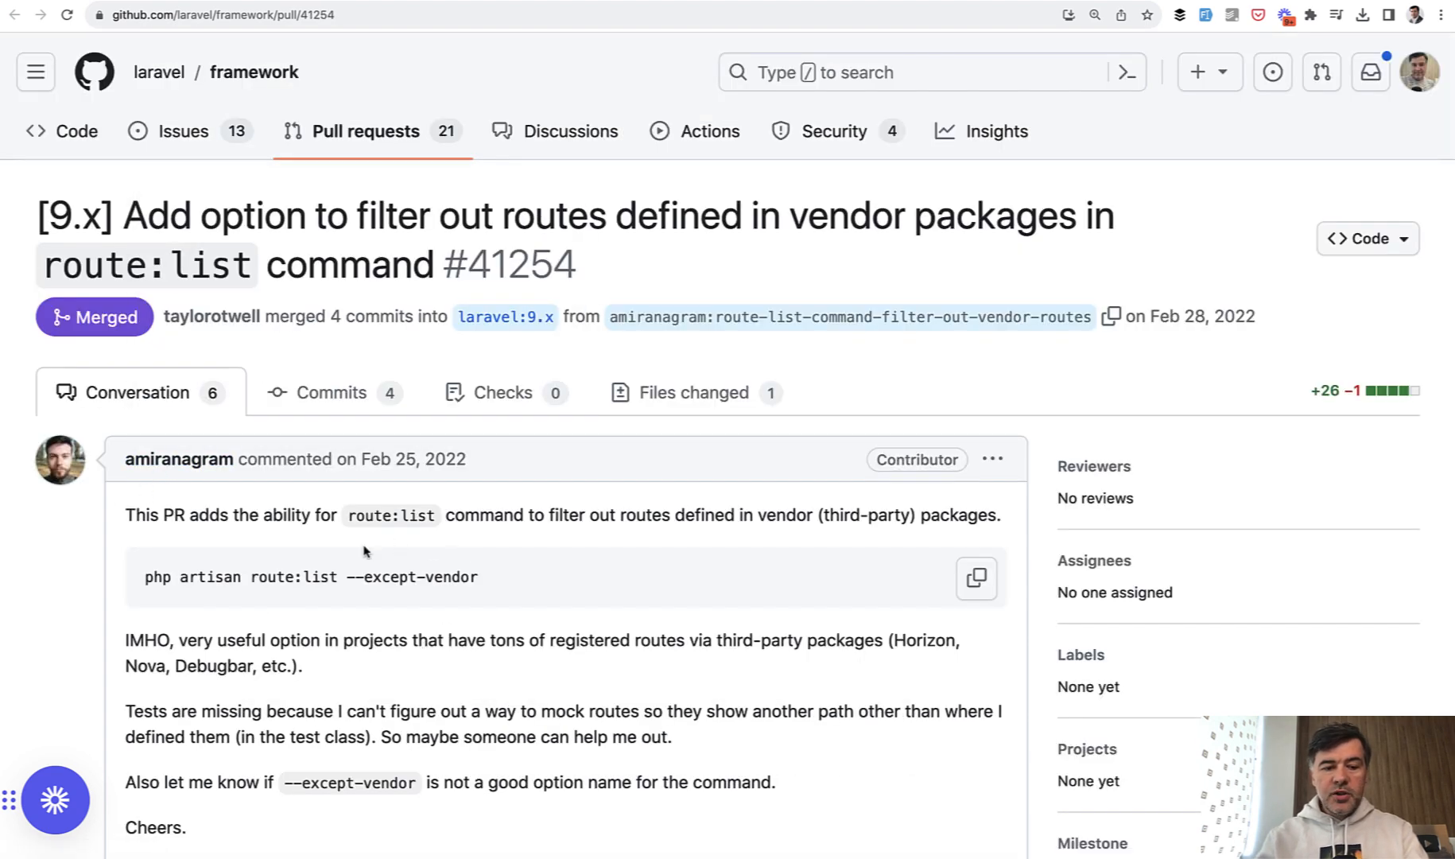
Scroll through the --except-vendor PR #41254 and the --only-vendor PR #42549 descriptions.
scroll(down, 3)
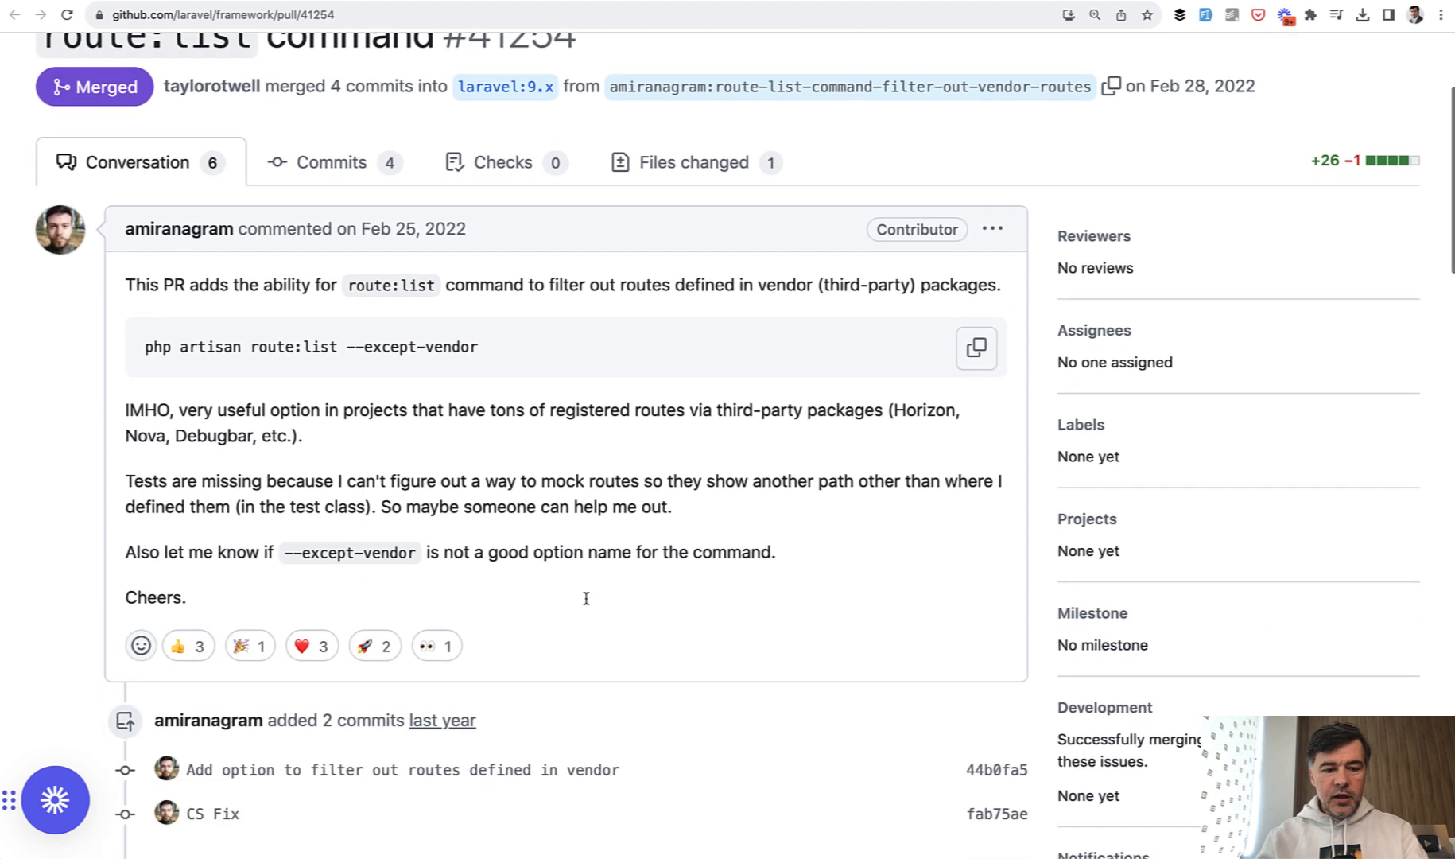
mouse_move(586, 603)
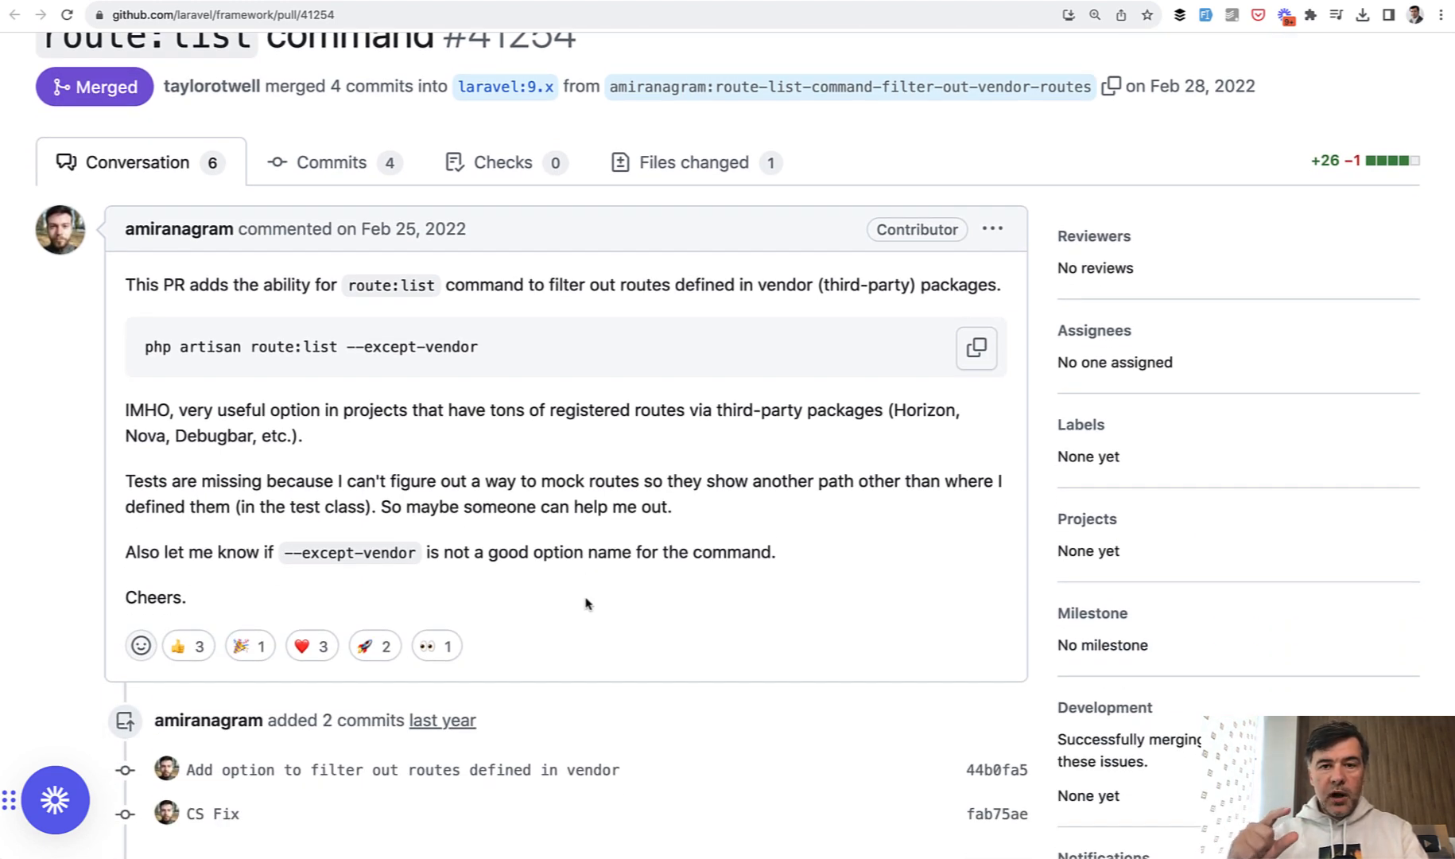
mouse_move(990, 41)
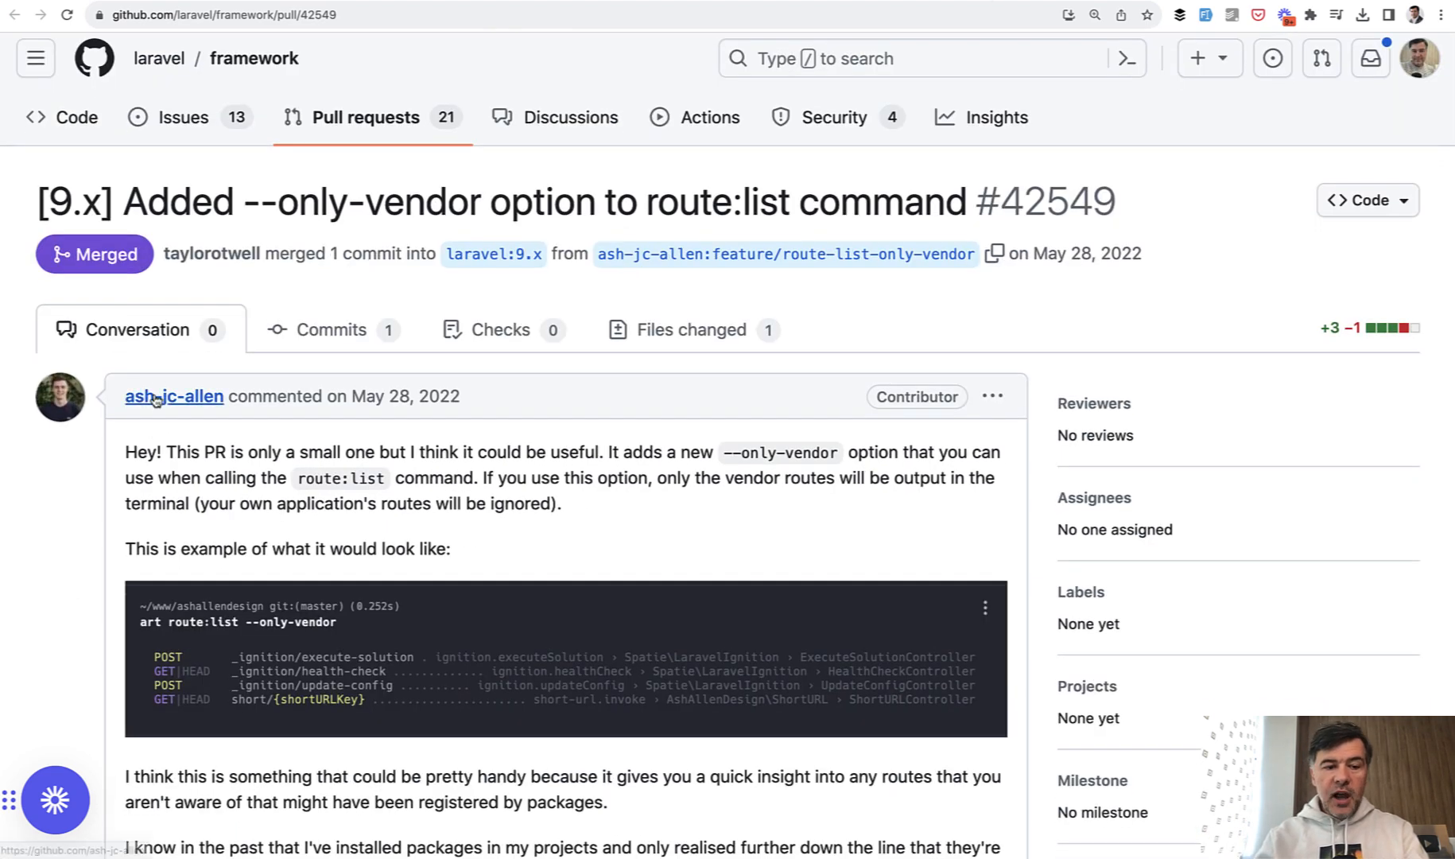
scroll(down, 3)
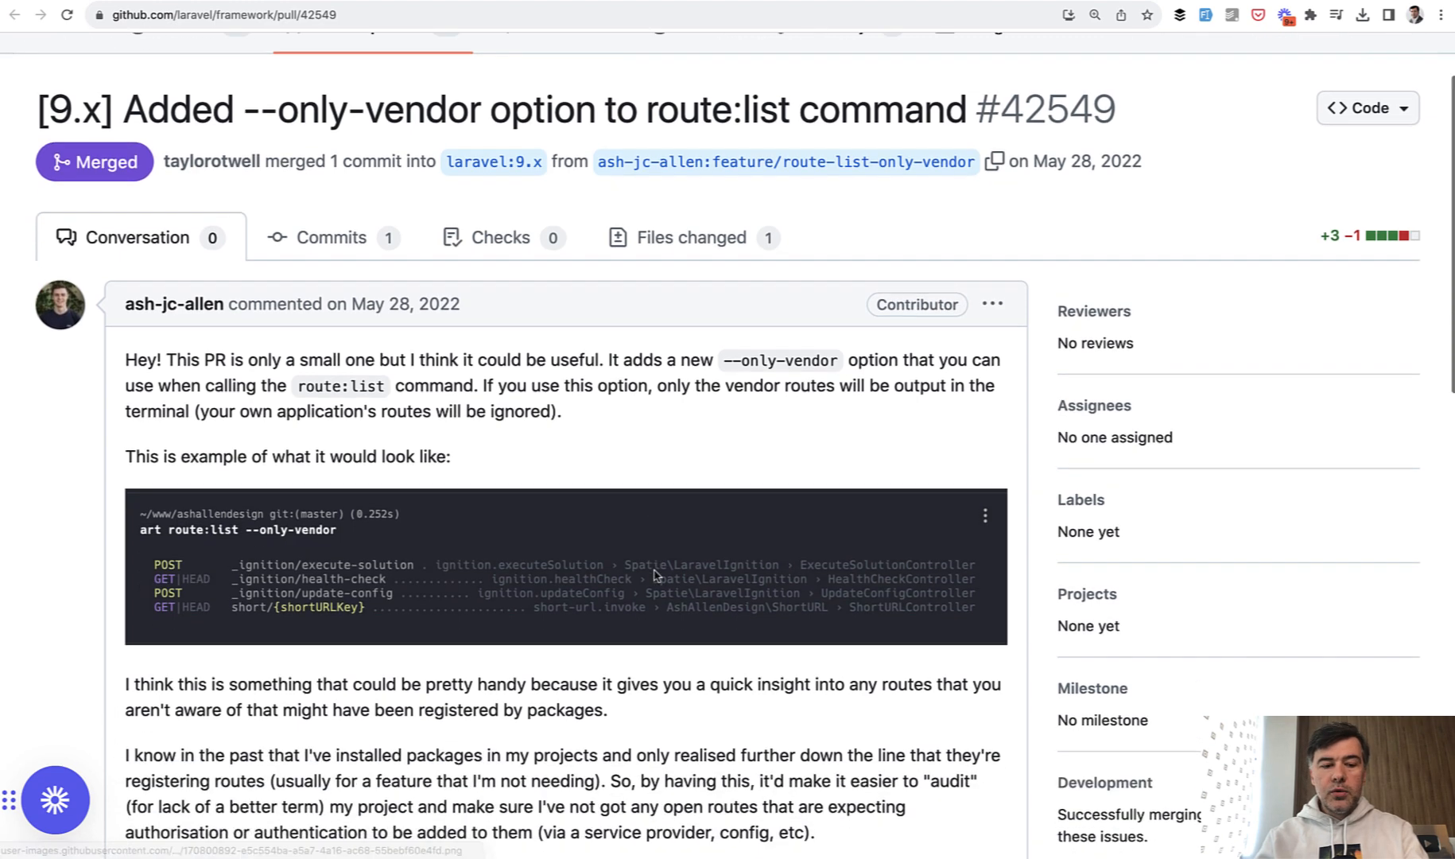
scroll(down, 3)
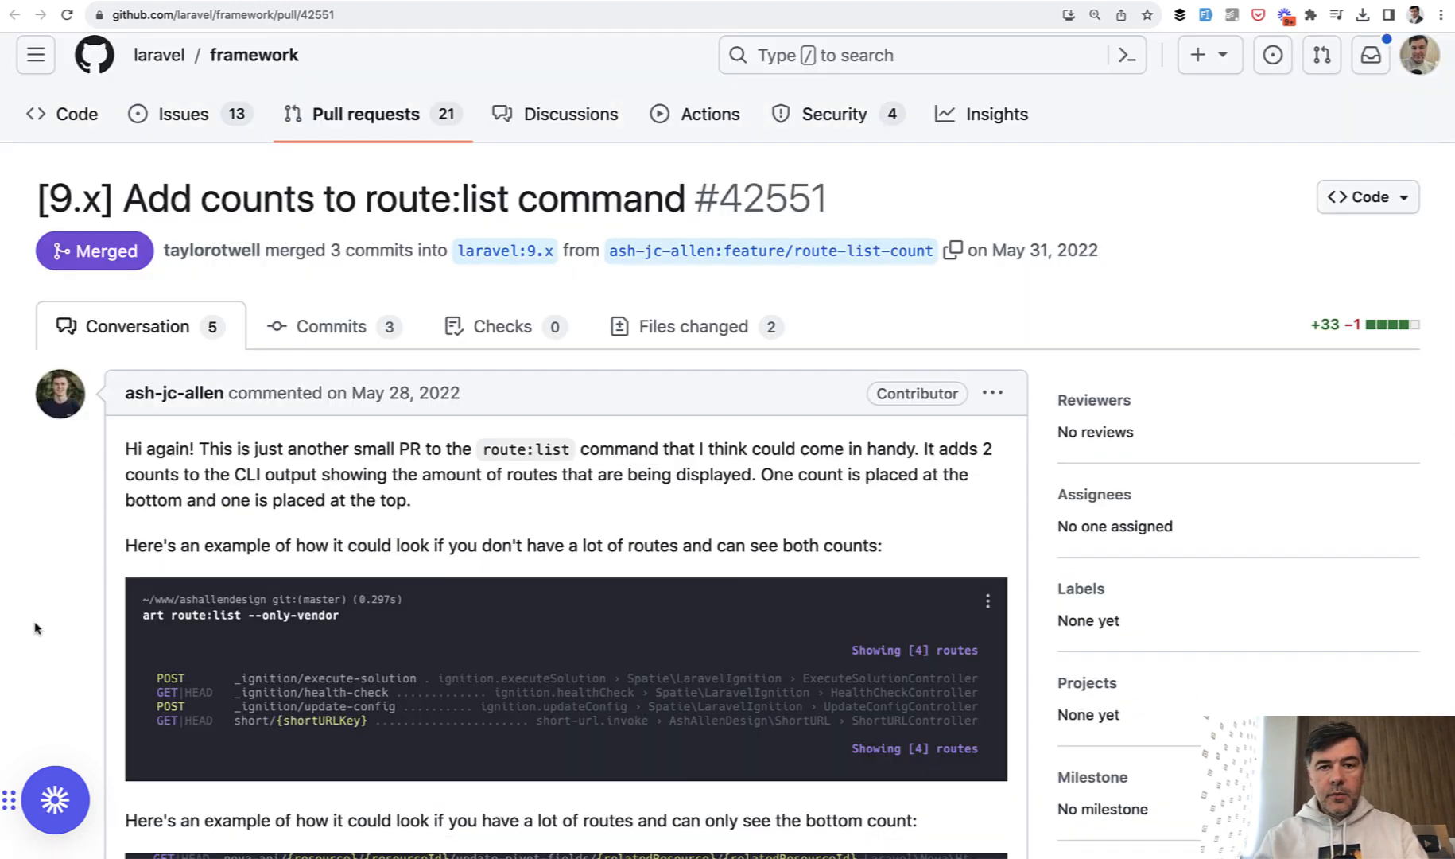
Scroll through PR #42551's example outputs down to the large-output case showing only the bottom route count.
scroll(down, 3)
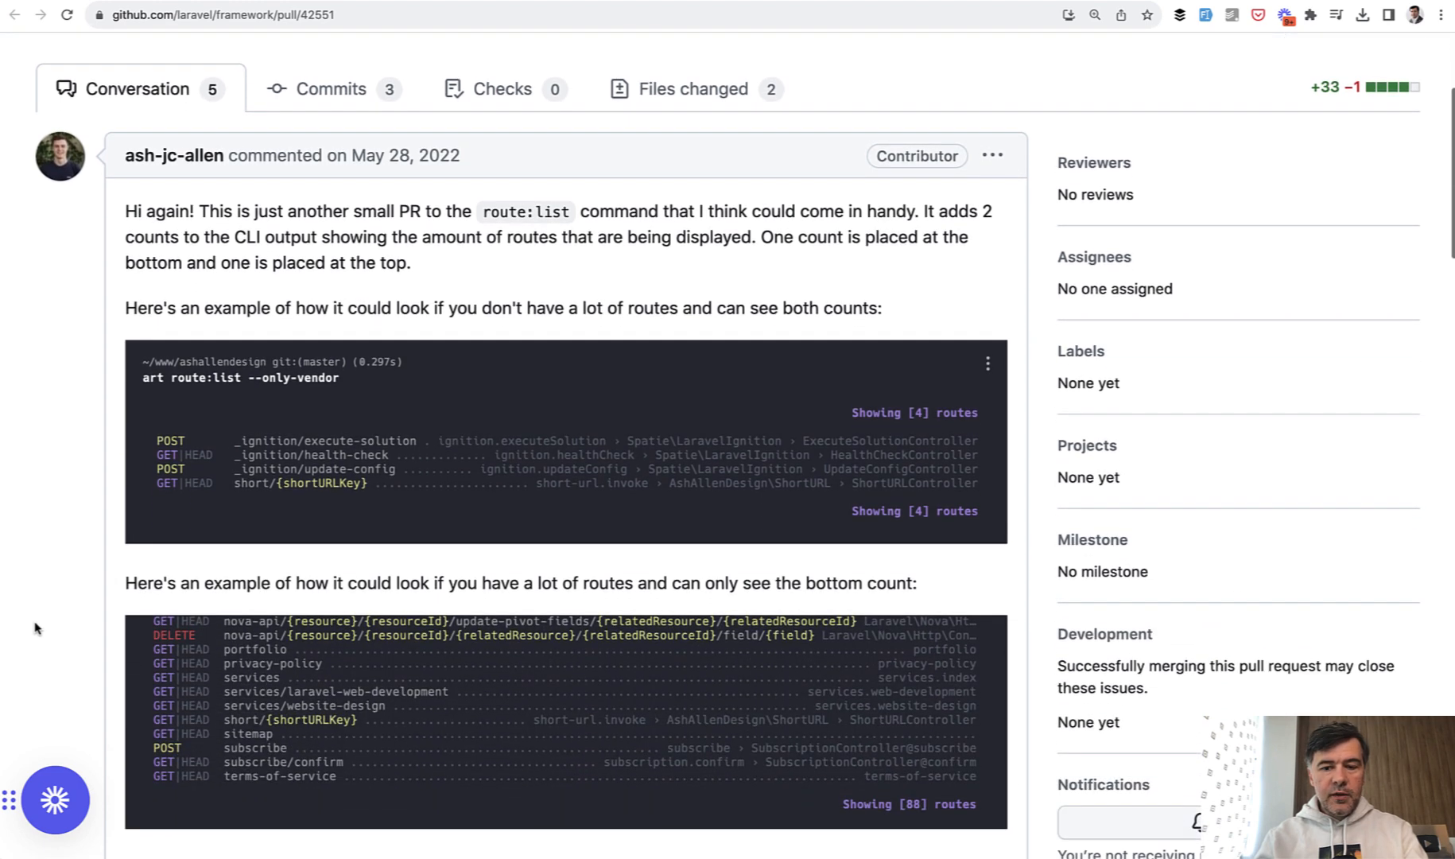
mouse_move(786, 586)
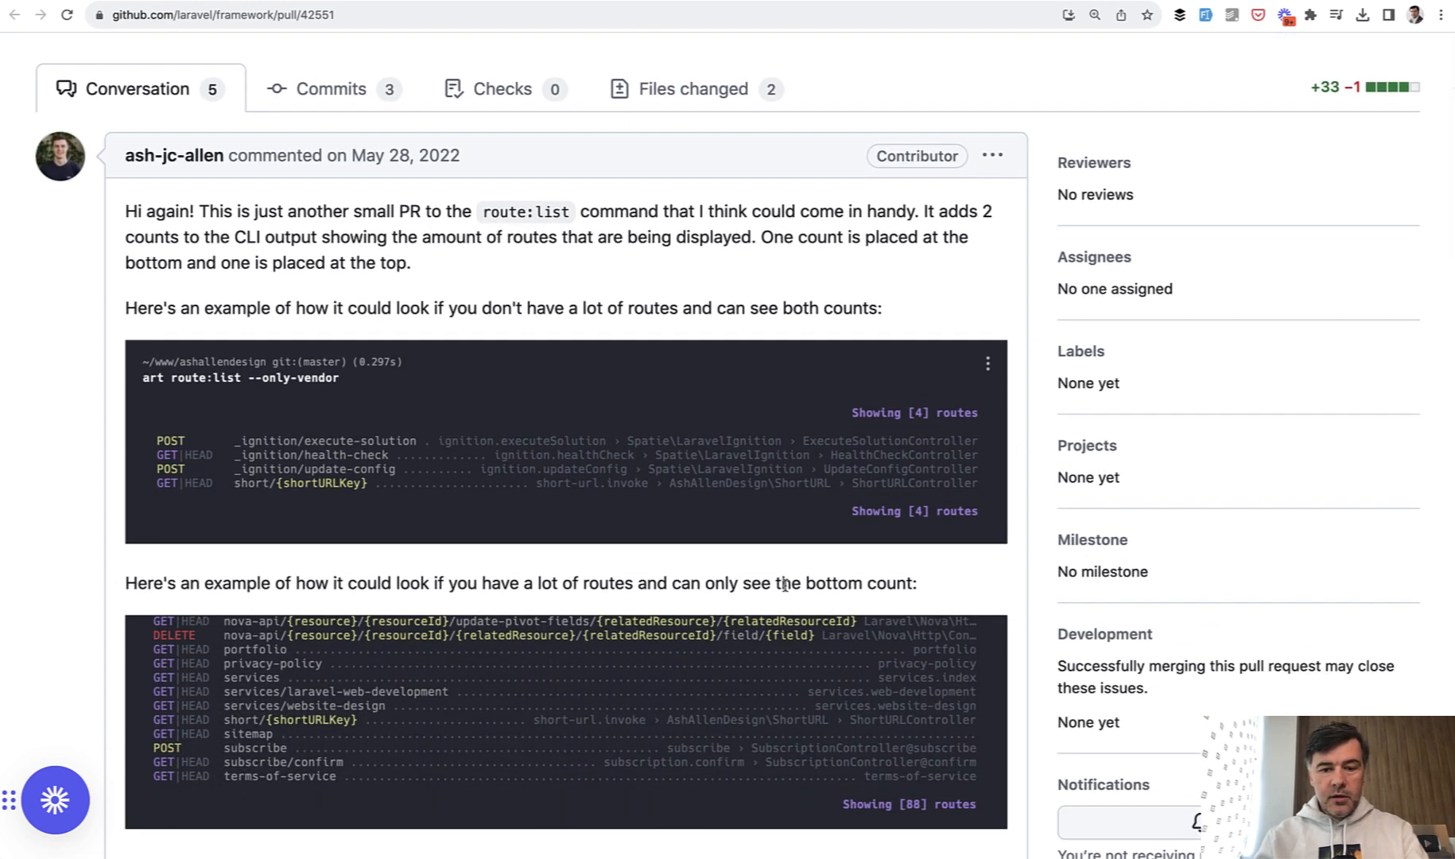
scroll(down, 3)
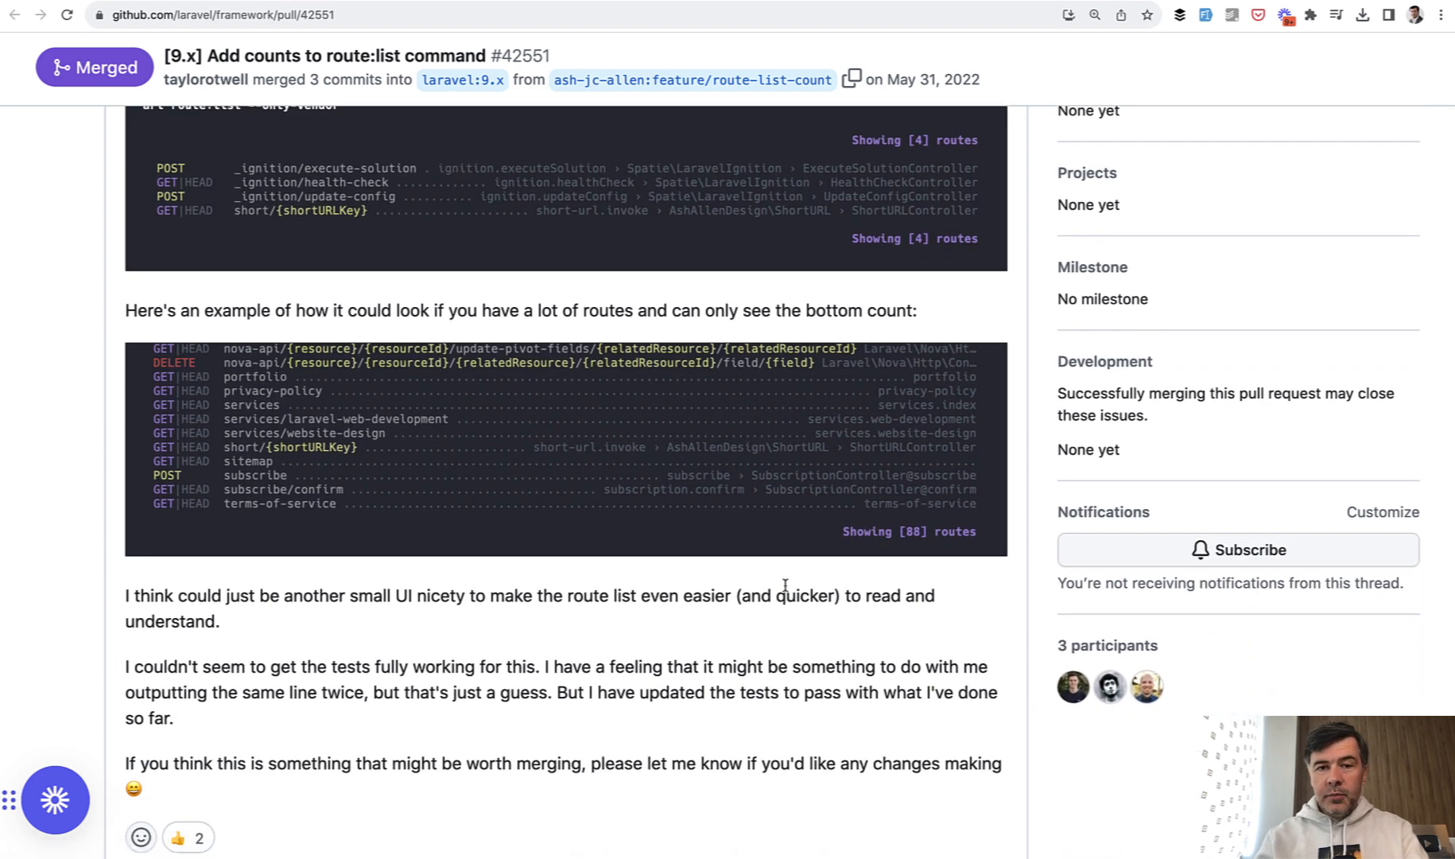
scroll(down, 3)
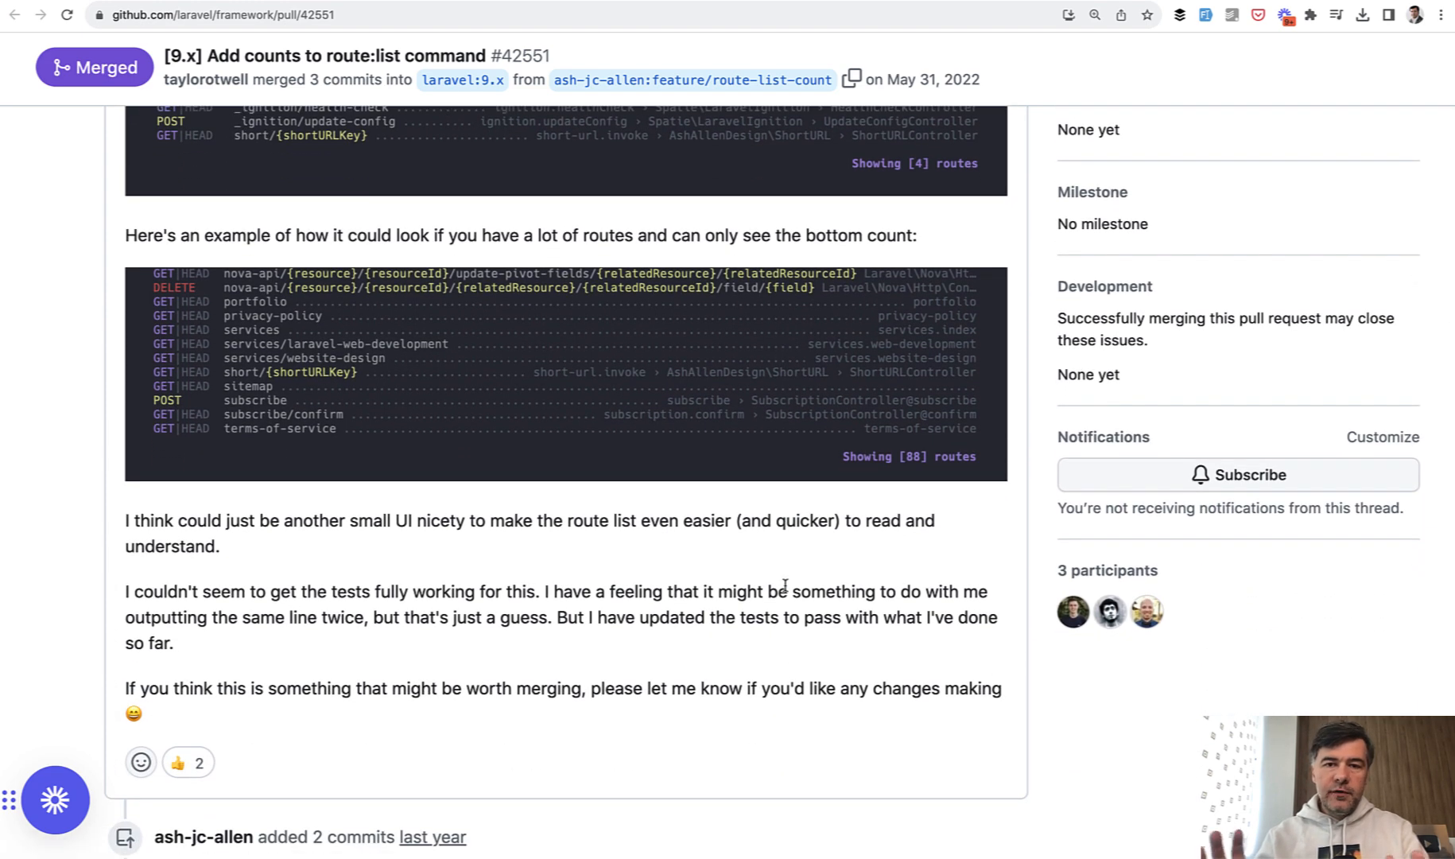
scroll(down, 3)
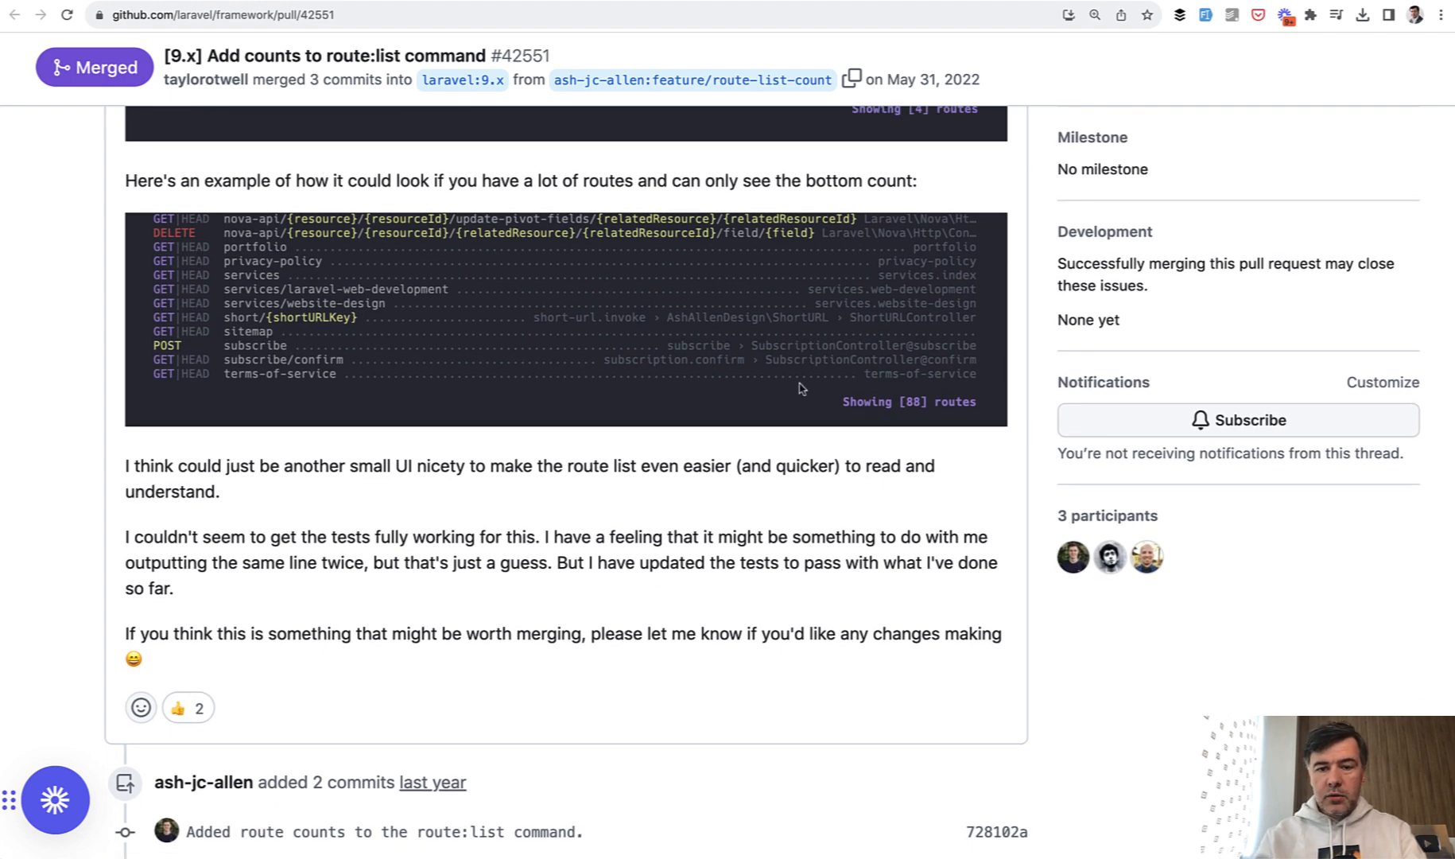
mouse_move(490, 590)
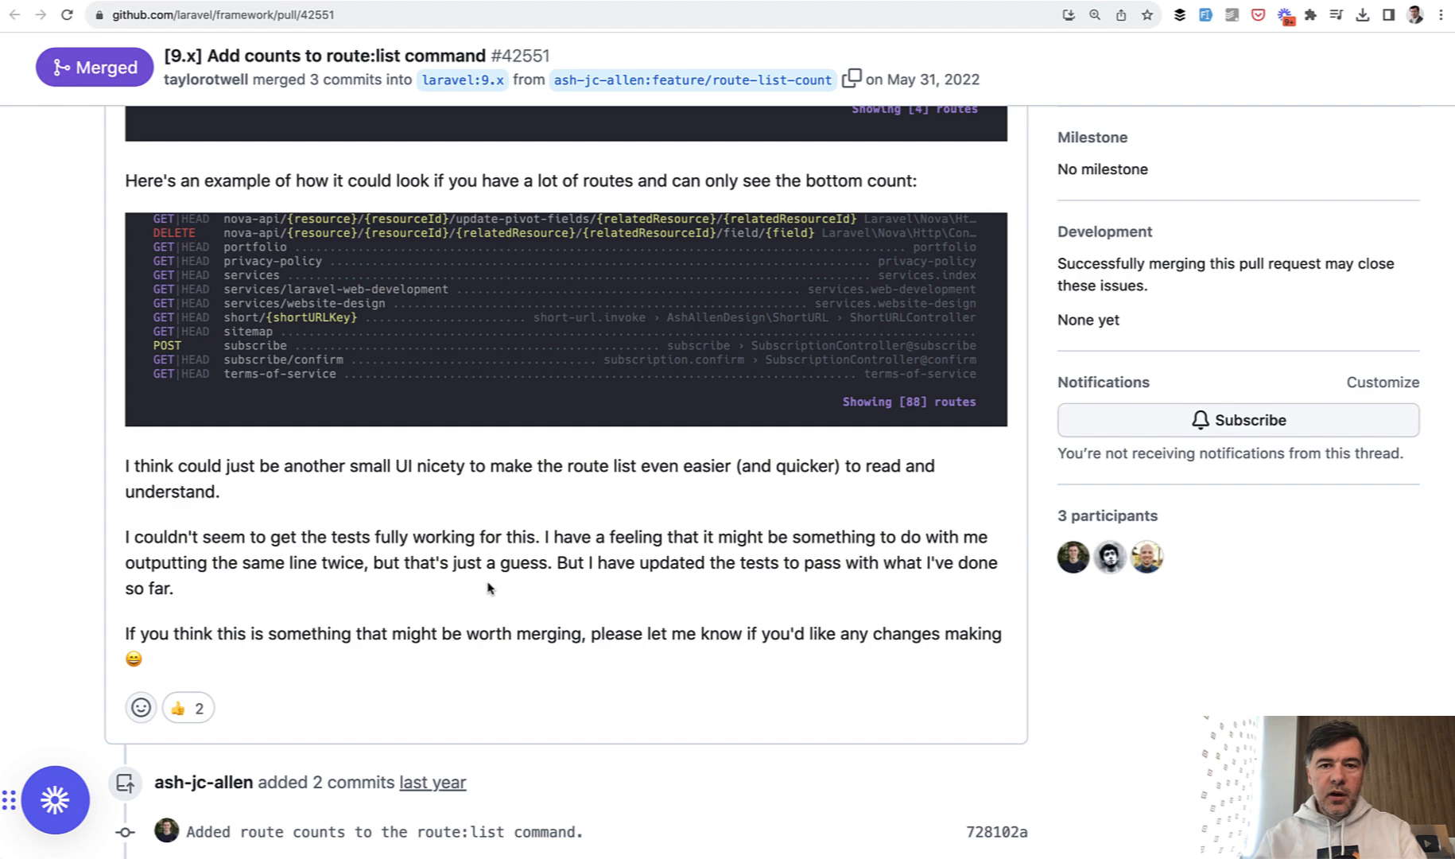
mouse_move(494, 584)
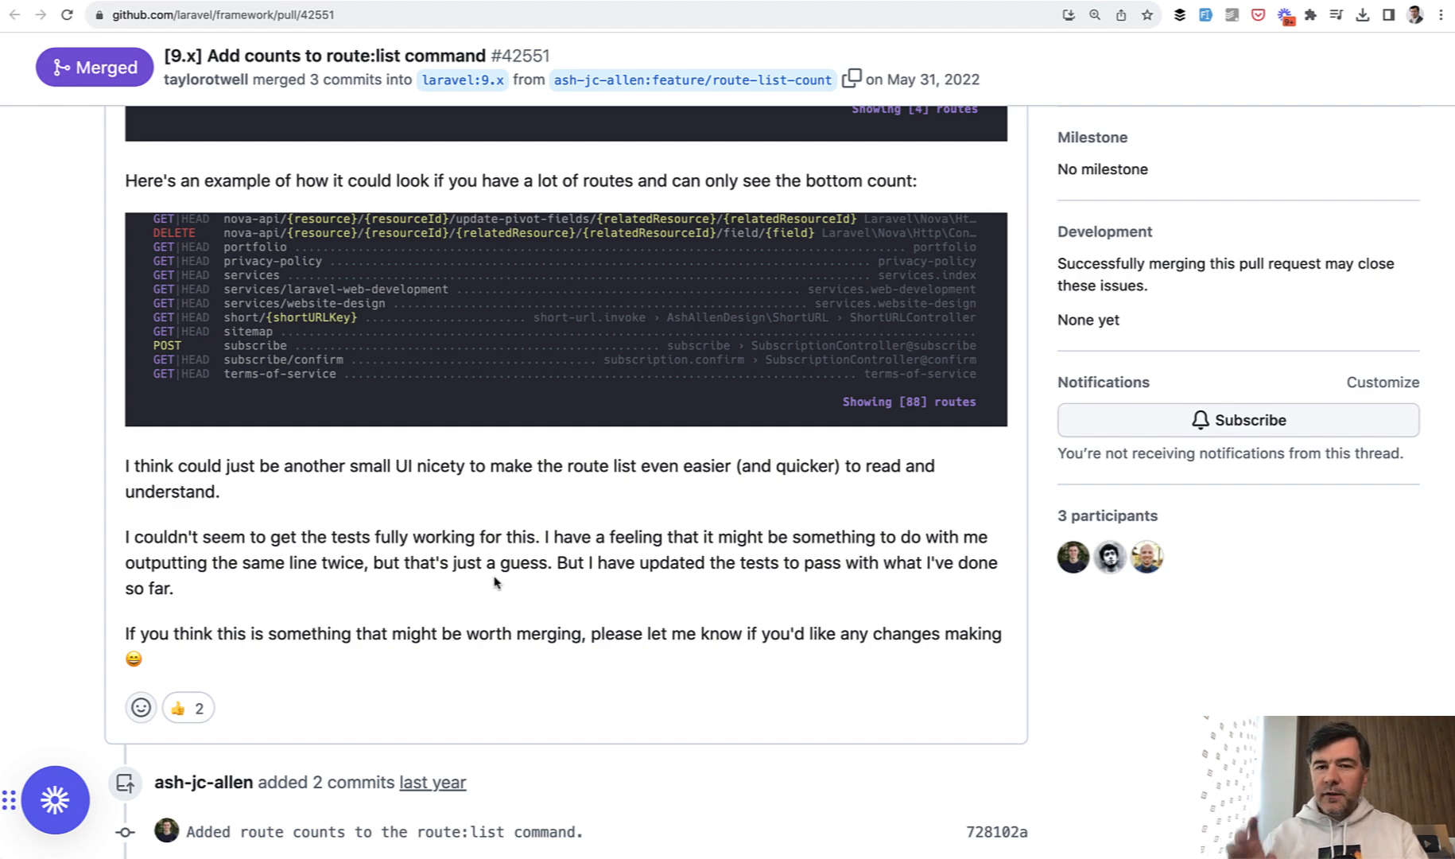